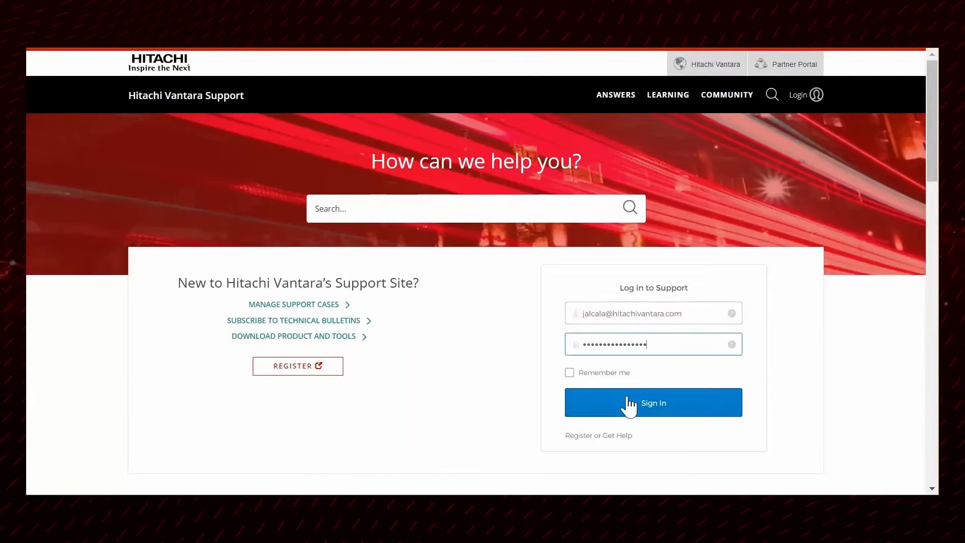
# Step: Sign in and reach the Ops Center Preconfigured Media page from the Downloads catalogue
pyautogui.click(652, 402)
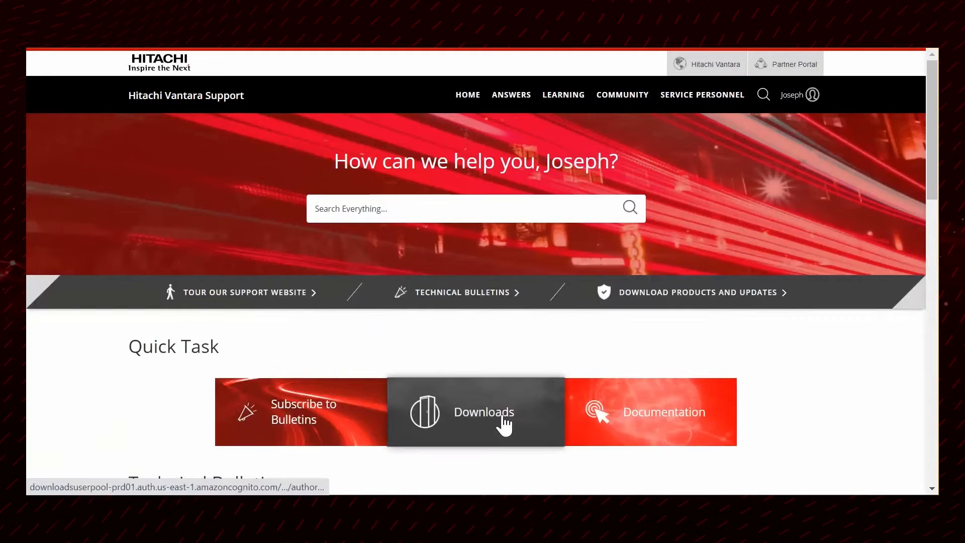
pyautogui.click(484, 412)
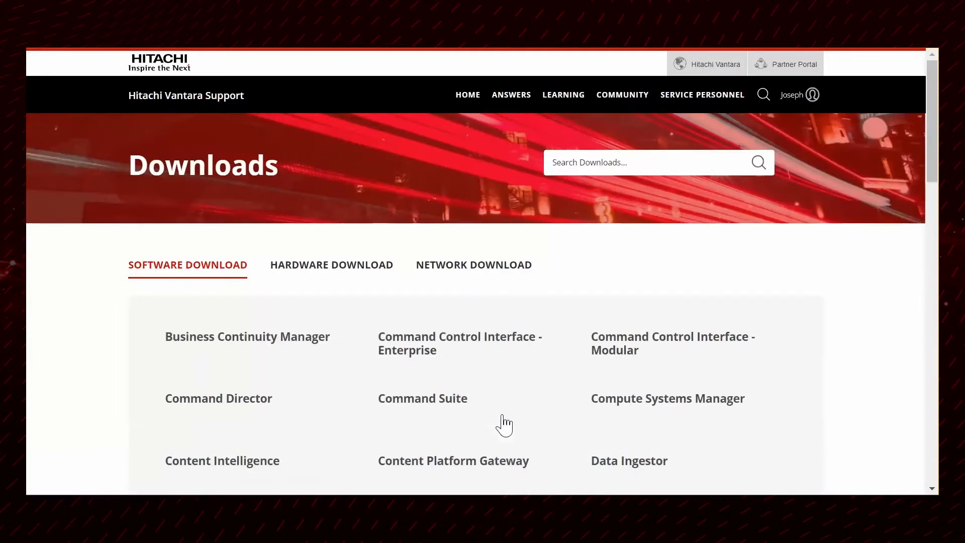
pyautogui.scroll(-3)
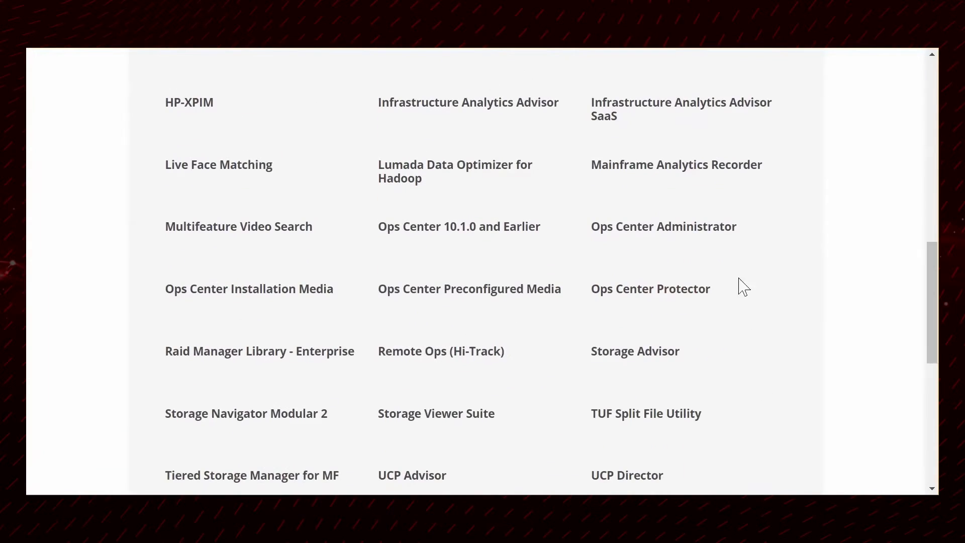
pyautogui.click(469, 288)
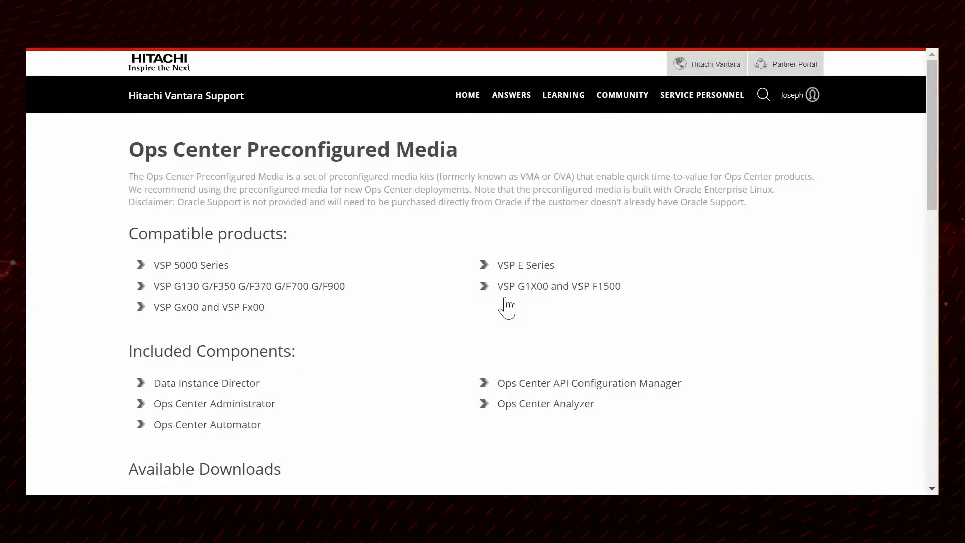
# Step: Download the Management Software Preconfigured Media image, agreeing to the EULA
pyautogui.scroll(-3)
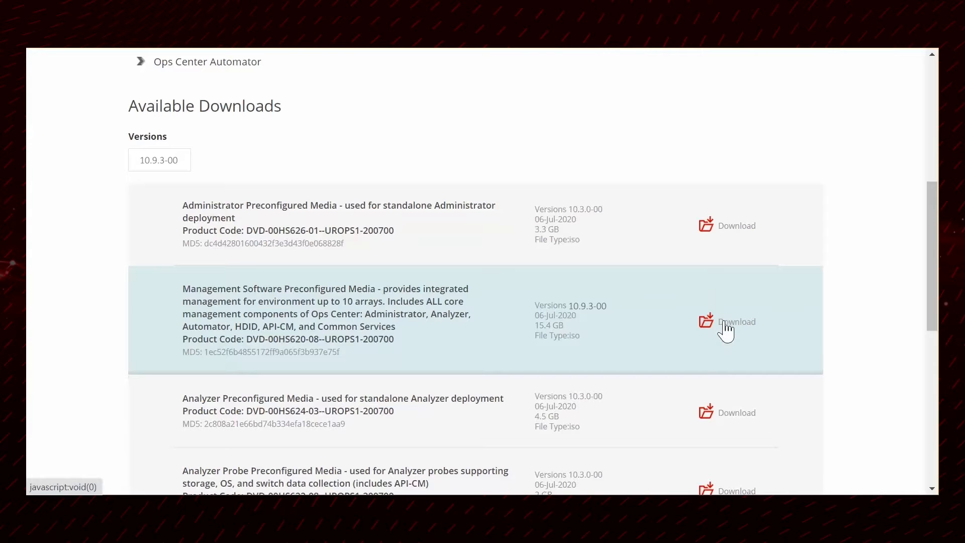
pyautogui.click(736, 322)
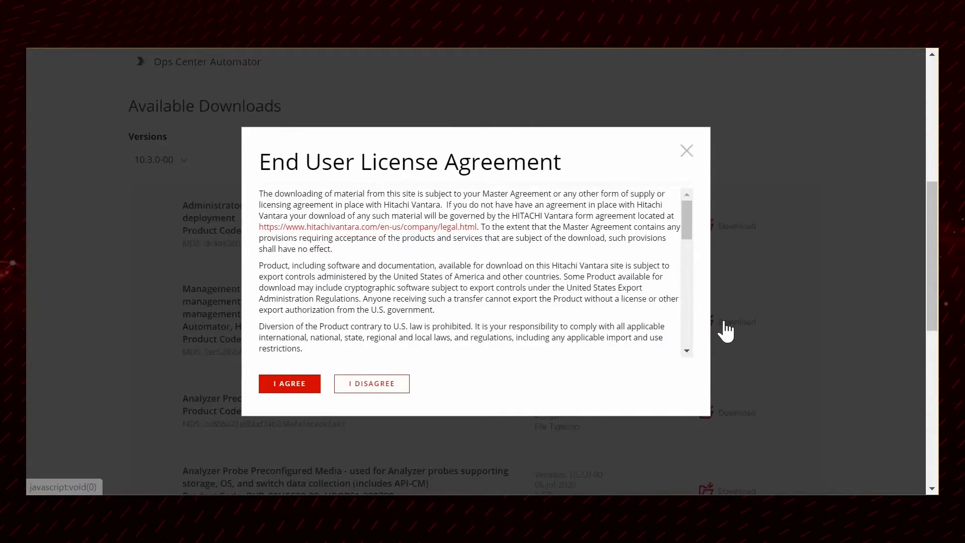
pyautogui.click(289, 383)
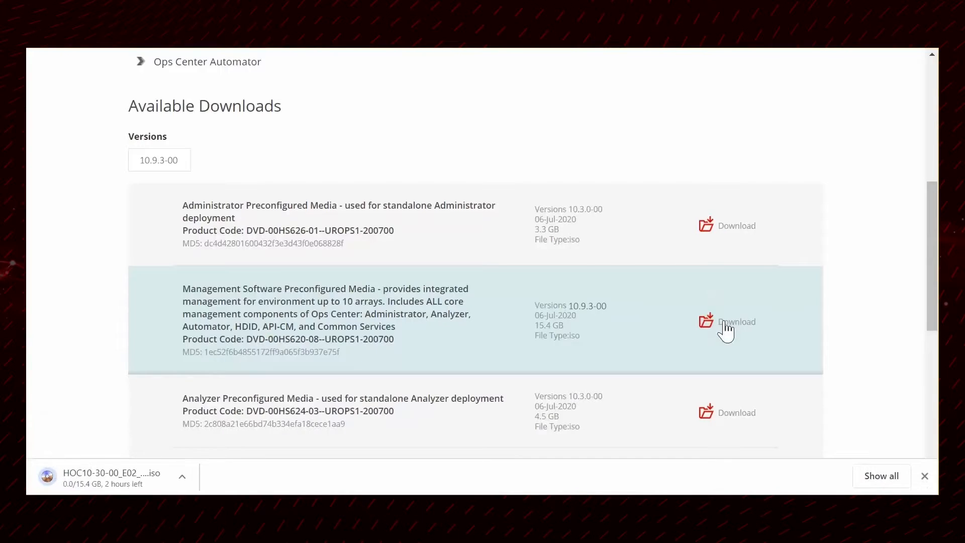
pyautogui.scroll(-3)
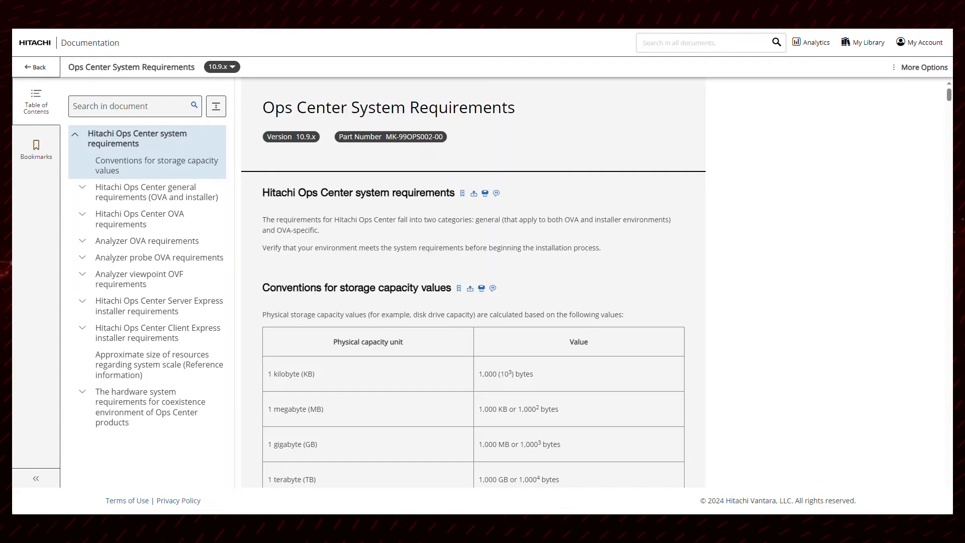
# Step: Scroll through the Ops Center System Requirements and storage capacity conventions table
pyautogui.scroll(-3)
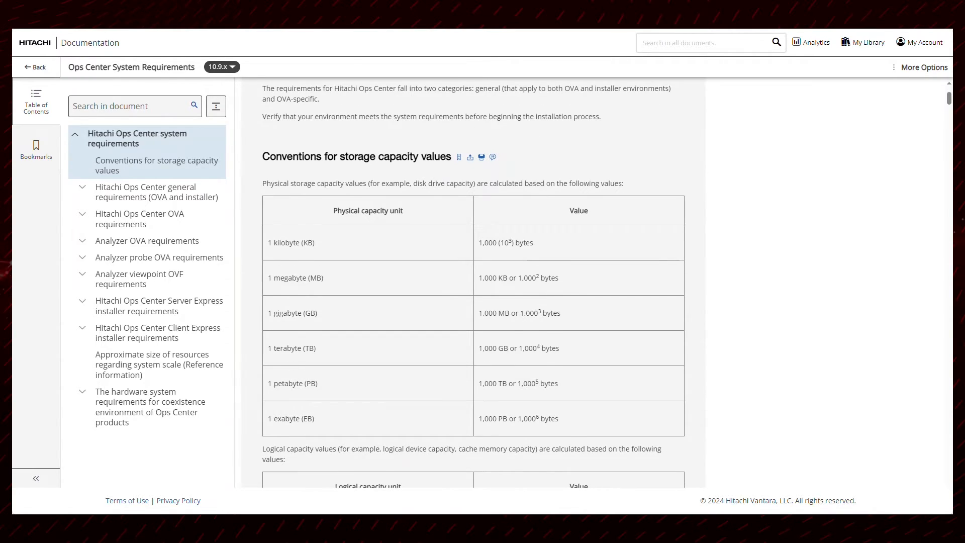
pyautogui.scroll(-3)
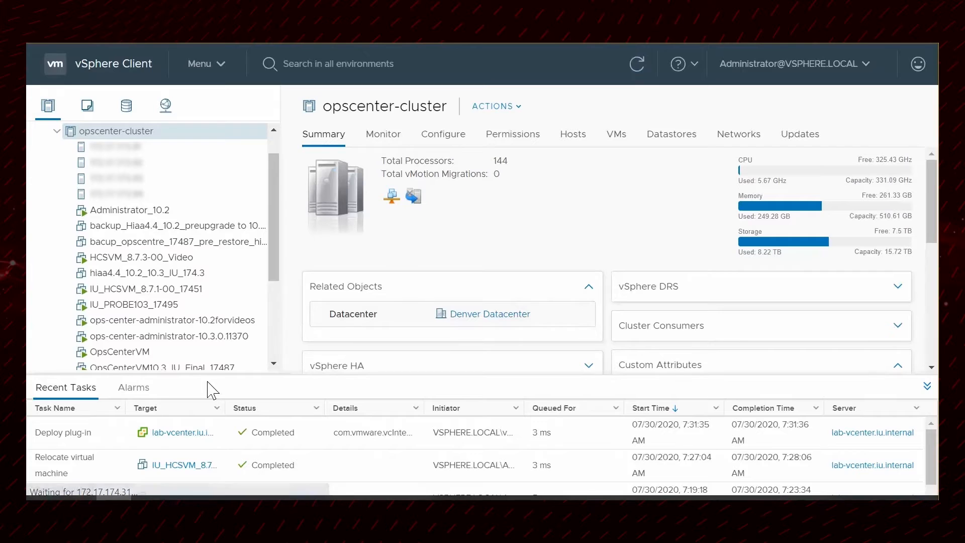
# Step: Start Deploy OVF Template on opscenter-cluster using a local file source
pyautogui.rightClick(105, 130)
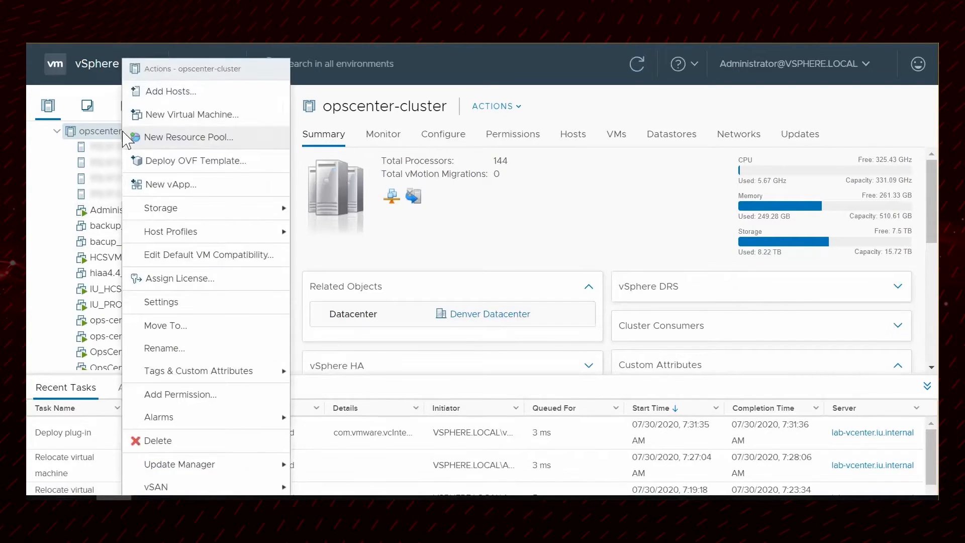
pyautogui.click(194, 161)
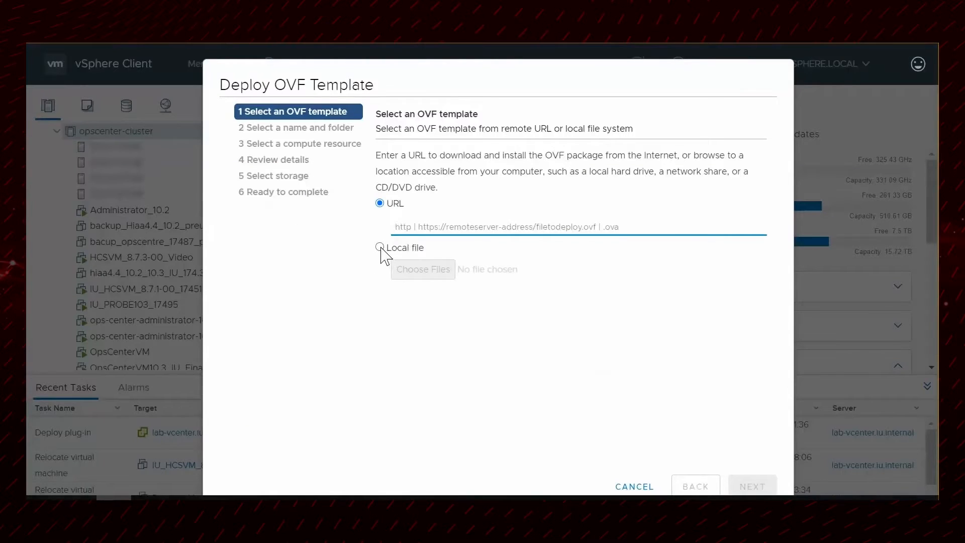
pyautogui.click(380, 247)
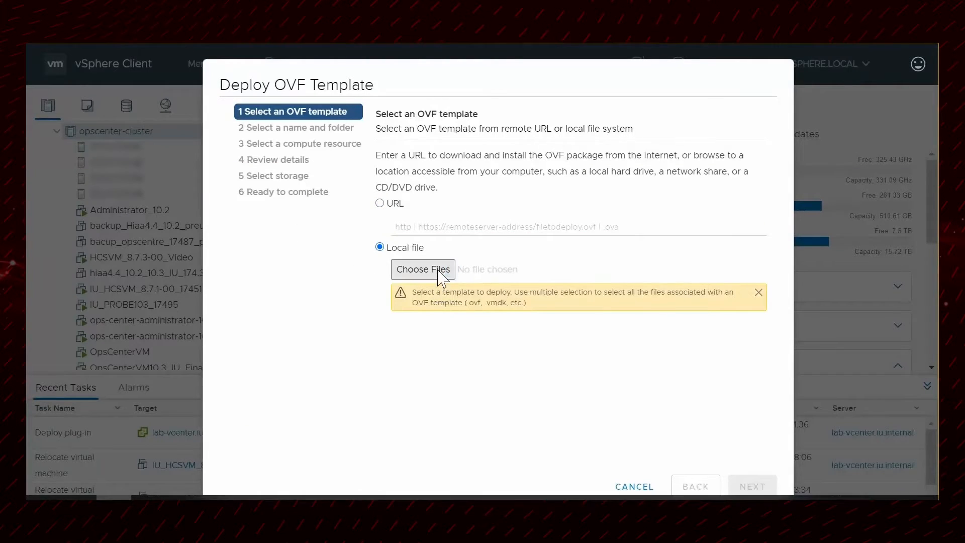
# Step: Choose OpsCenterVM_10.9.3-00.ova from the computer as the template file
pyautogui.click(423, 269)
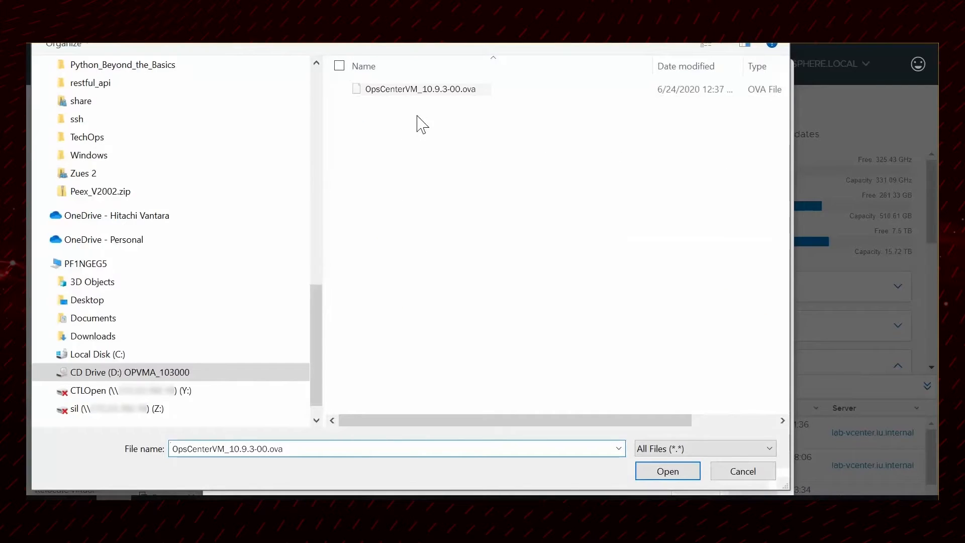
pyautogui.click(420, 89)
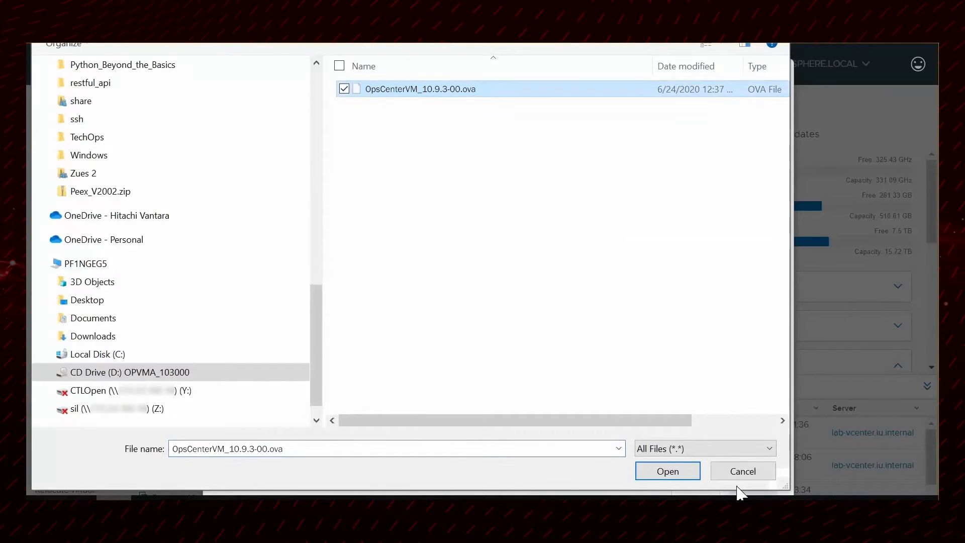
pyautogui.click(667, 470)
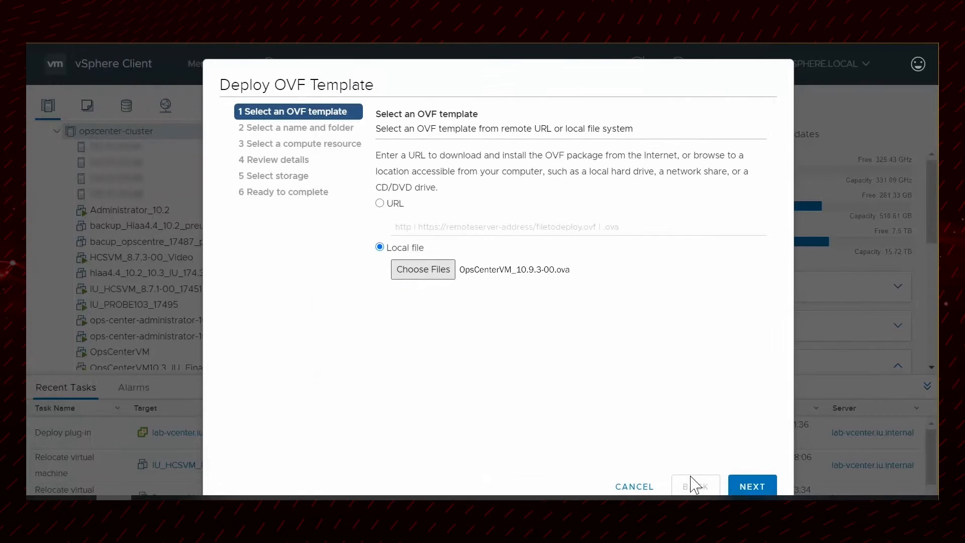
# Step: Name the VM OpsCenterVM-Demo and target opscenter-cluster in Denver Datacenter as compute resource
pyautogui.click(752, 486)
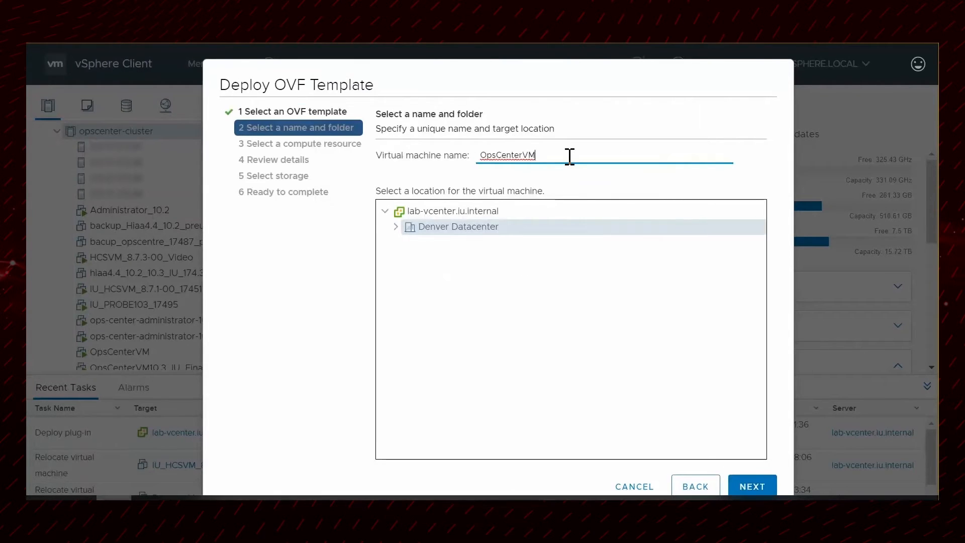
pyautogui.write('-D')
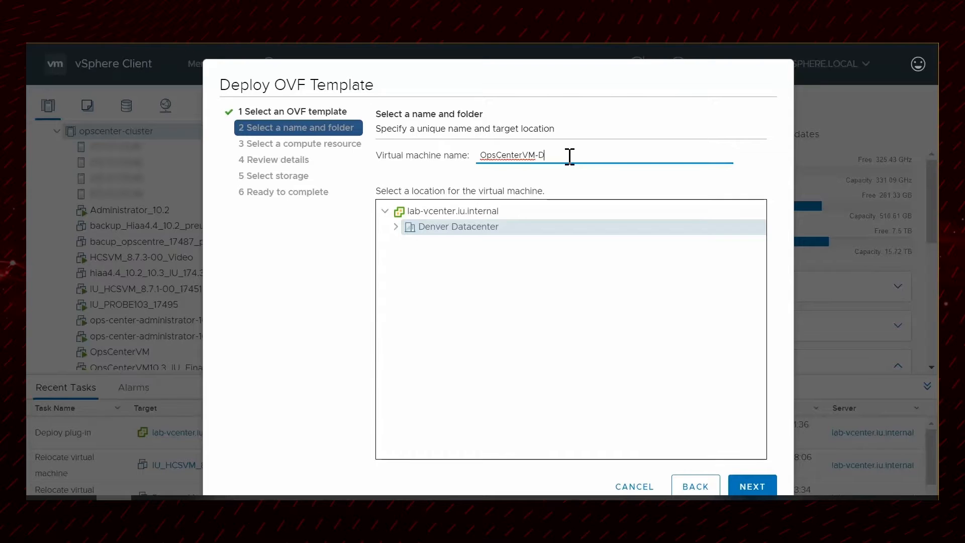
pyautogui.write('emo')
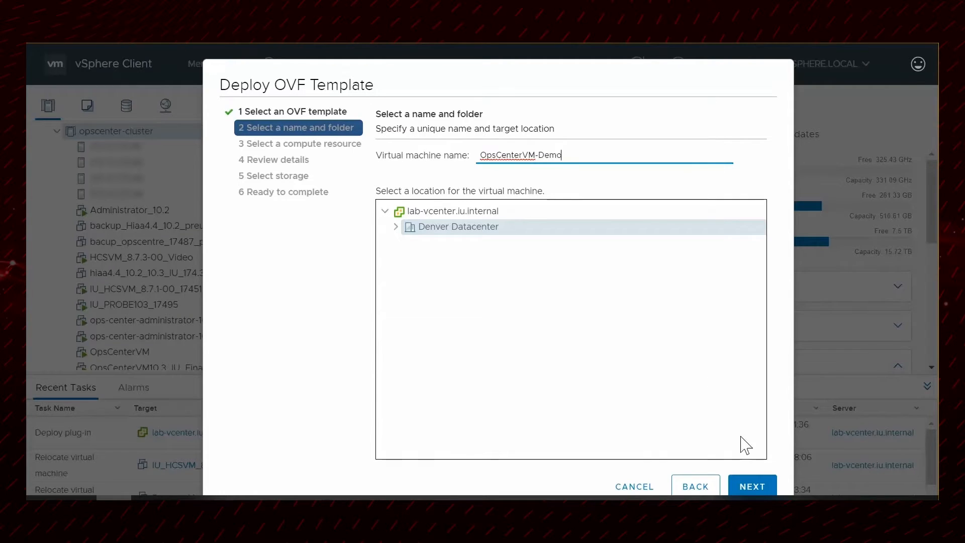
pyautogui.click(695, 486)
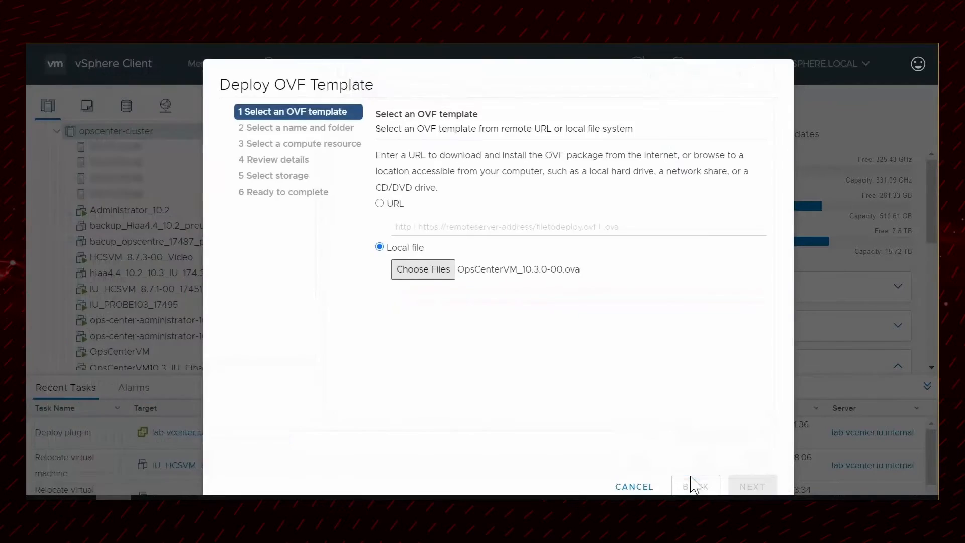
pyautogui.click(750, 486)
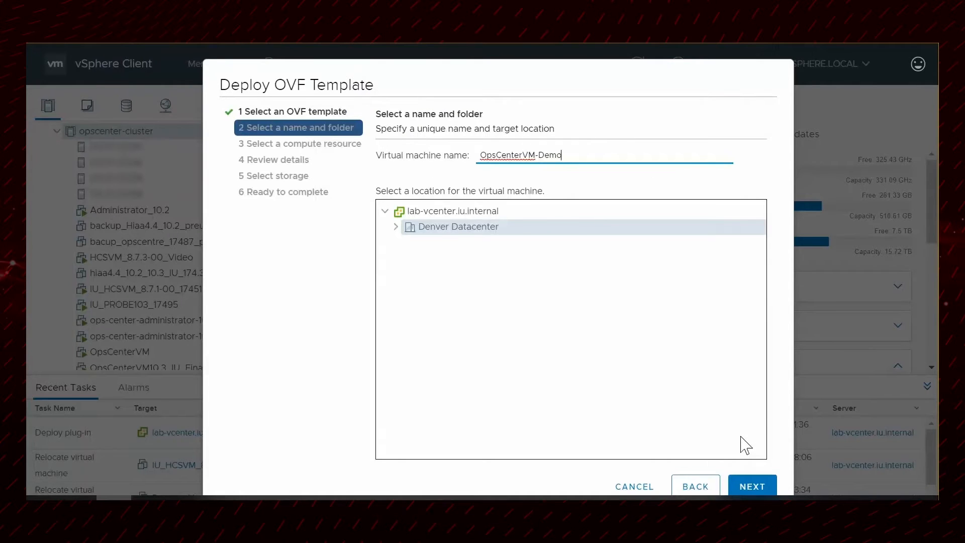
pyautogui.click(751, 486)
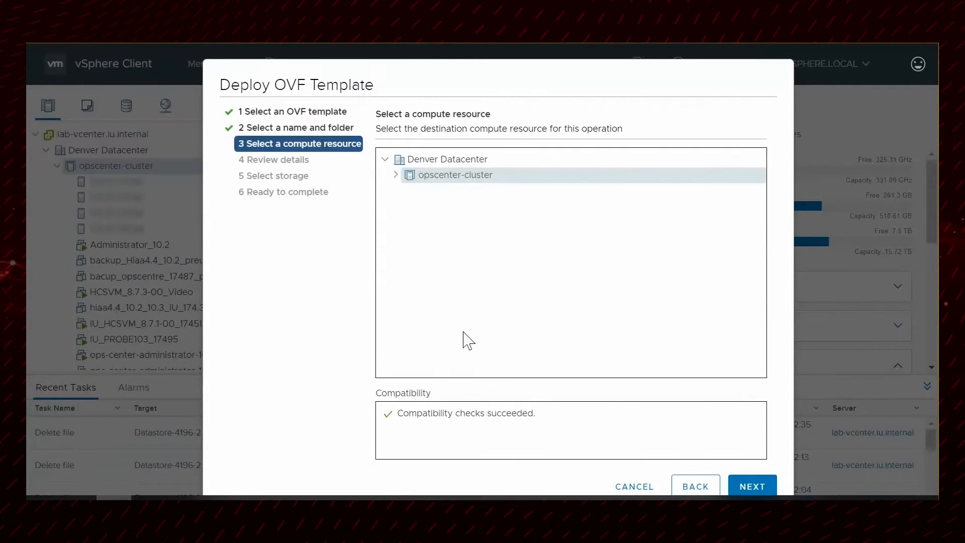
# Step: Select a host in opscenter-cluster, pass validation and accept the 15.4 GB template details
pyautogui.click(396, 174)
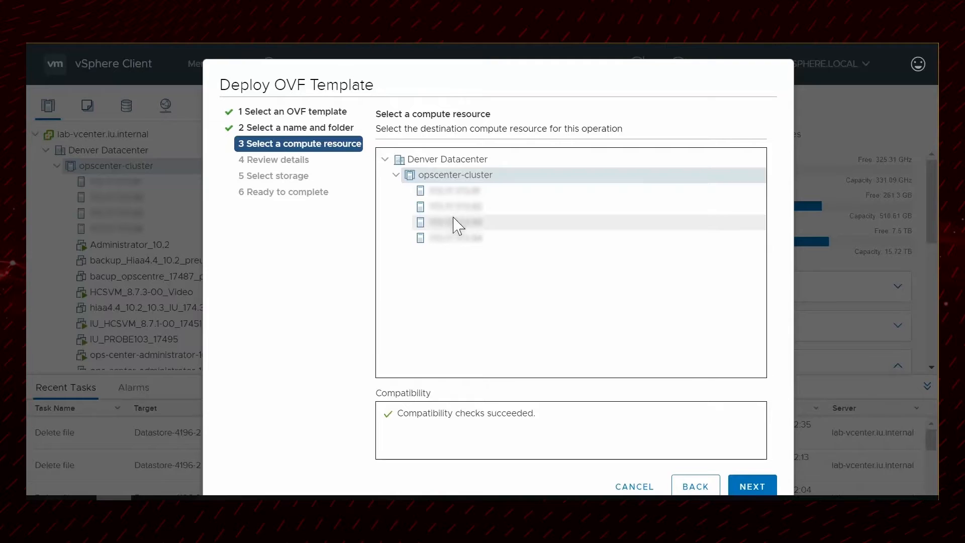
pyautogui.click(752, 487)
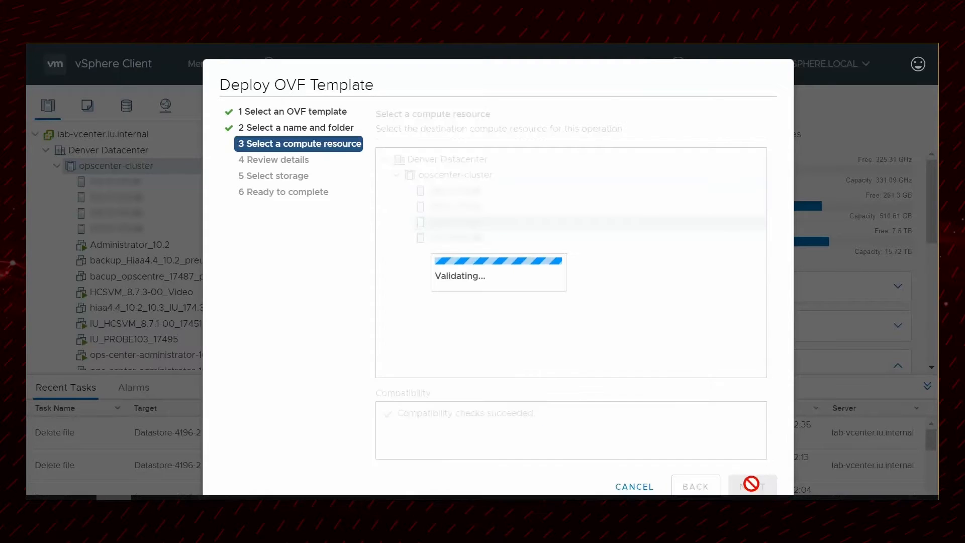
pyautogui.click(752, 487)
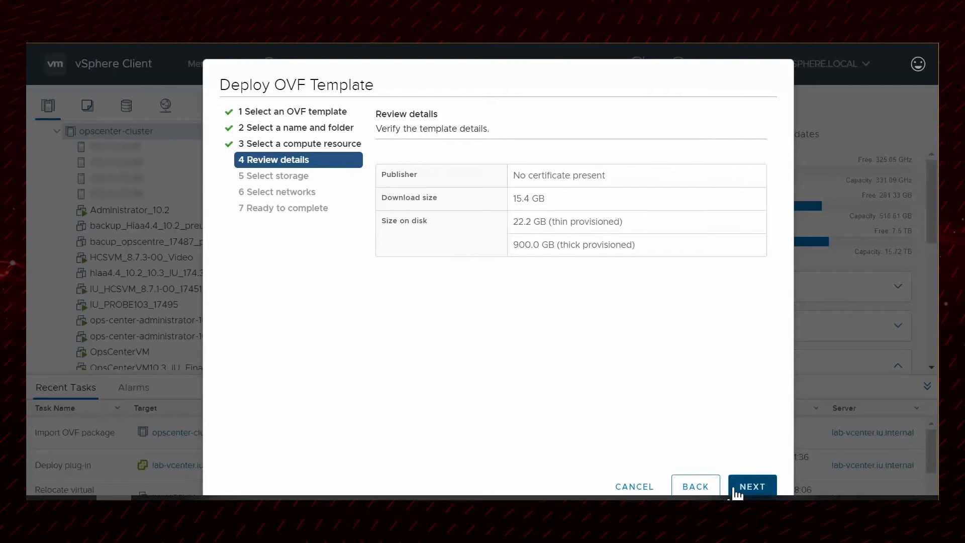
pyautogui.click(752, 486)
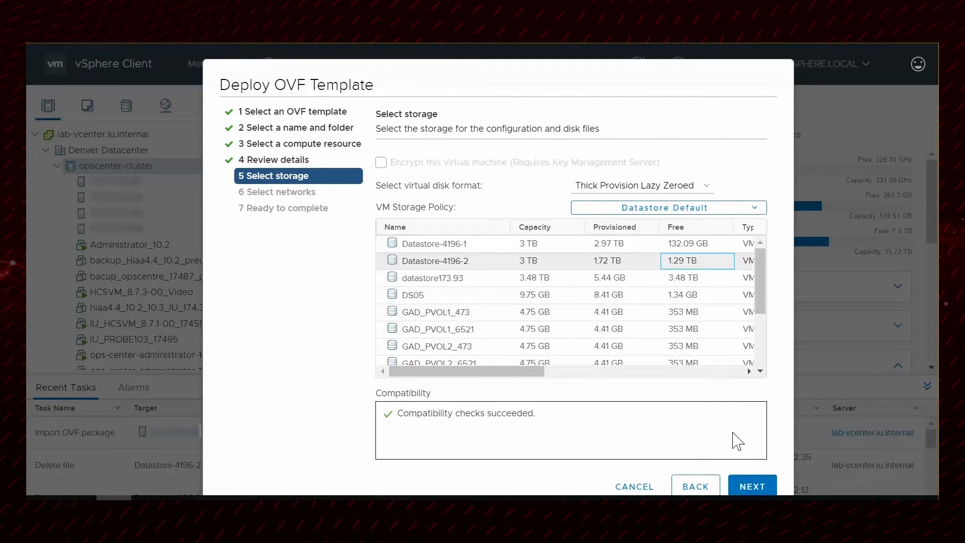
# Step: Keep Datastore-4196-2 and VM Network, then finish deploying OpsCenterVM-Demo
pyautogui.click(752, 487)
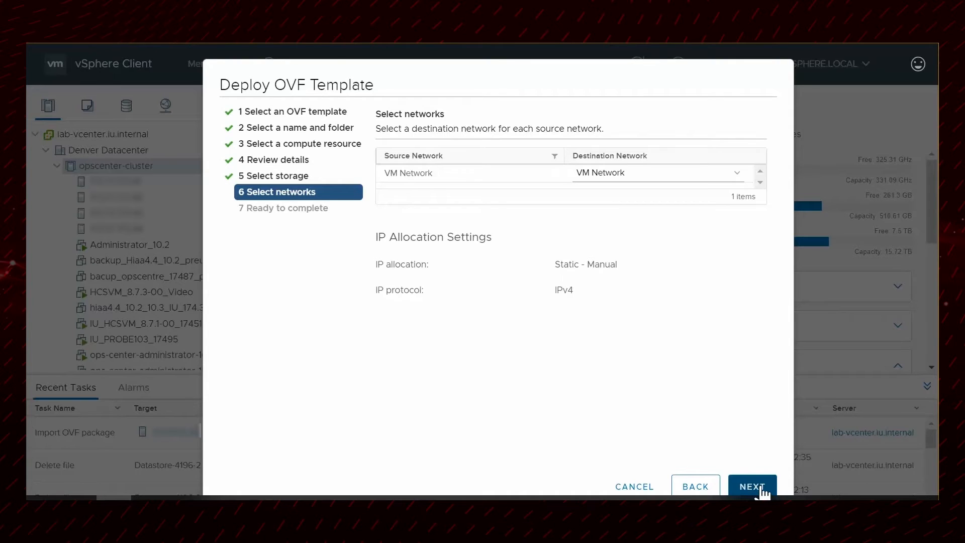
pyautogui.click(752, 487)
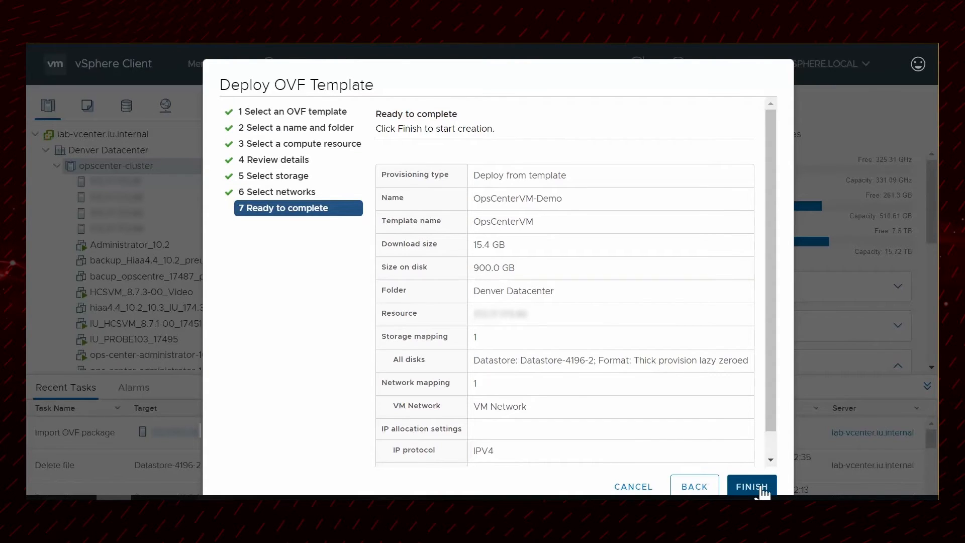
pyautogui.click(751, 486)
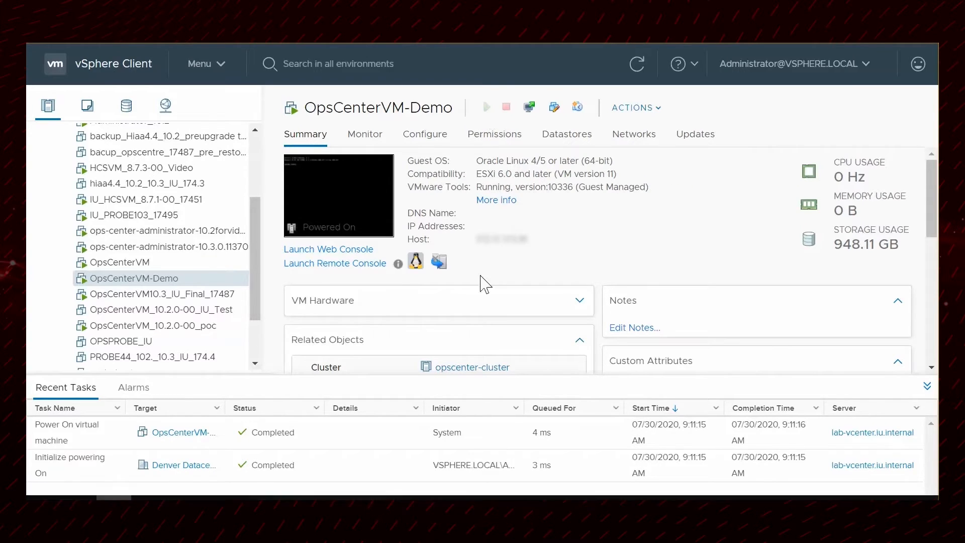
pyautogui.moveTo(328, 248)
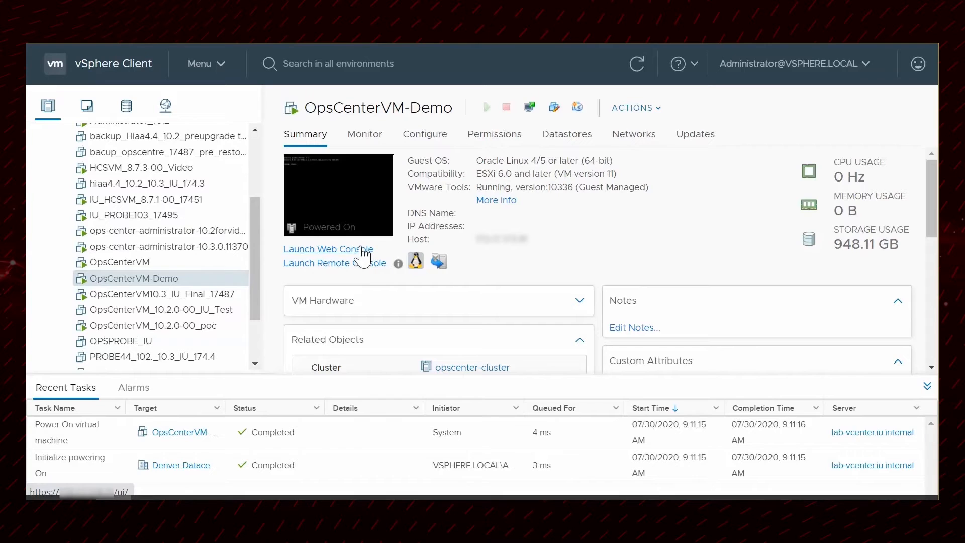
# Step: Launch the web console of the powered-on OpsCenterVM-Demo
pyautogui.click(327, 249)
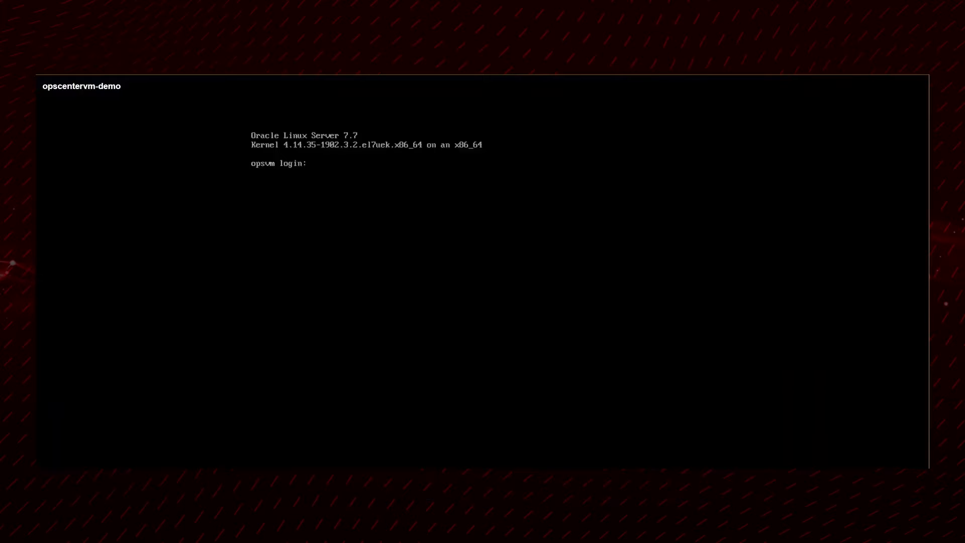
# Step: Log in to opsvm as root, change the enforced password and start opsvmsetup
pyautogui.write('root')
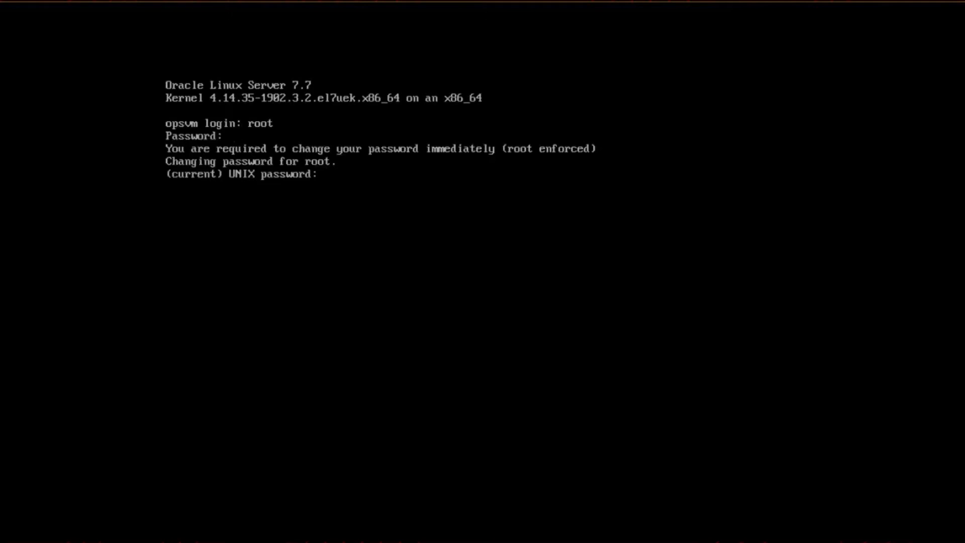
pyautogui.press('Enter')
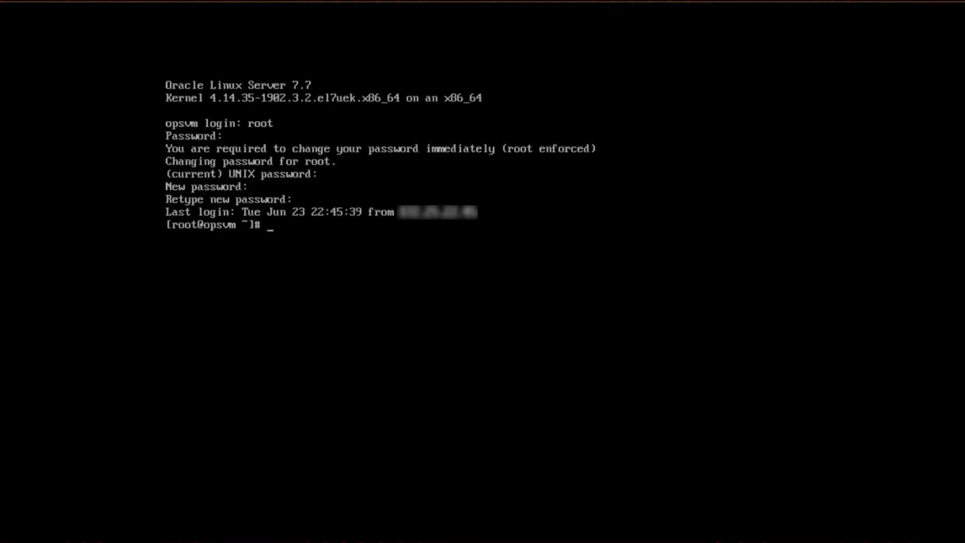
pyautogui.write('opsvmsetup')
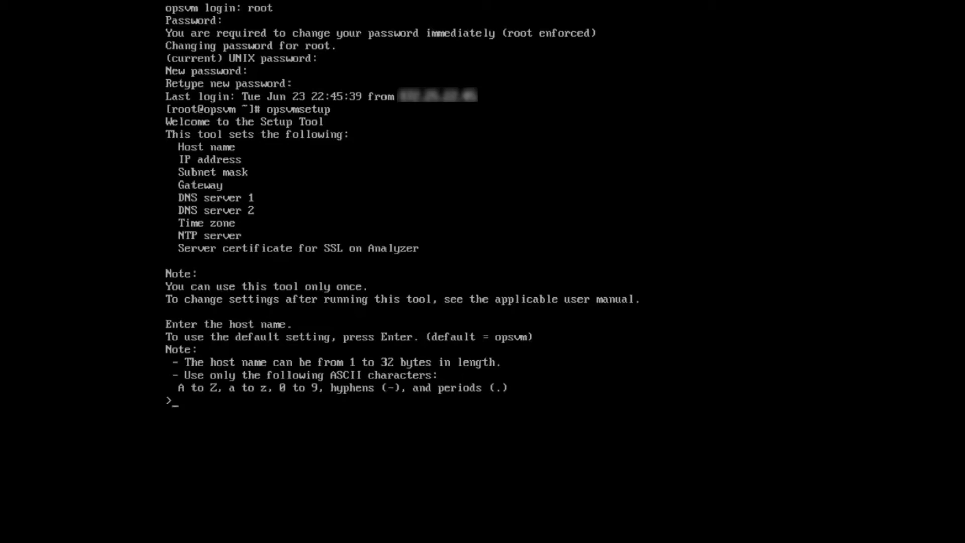
# Step: Set host name opscentervm-demo, network addresses, one DNS server and default America/Los_Angeles time zone
pyautogui.write('opscentervm-demo')
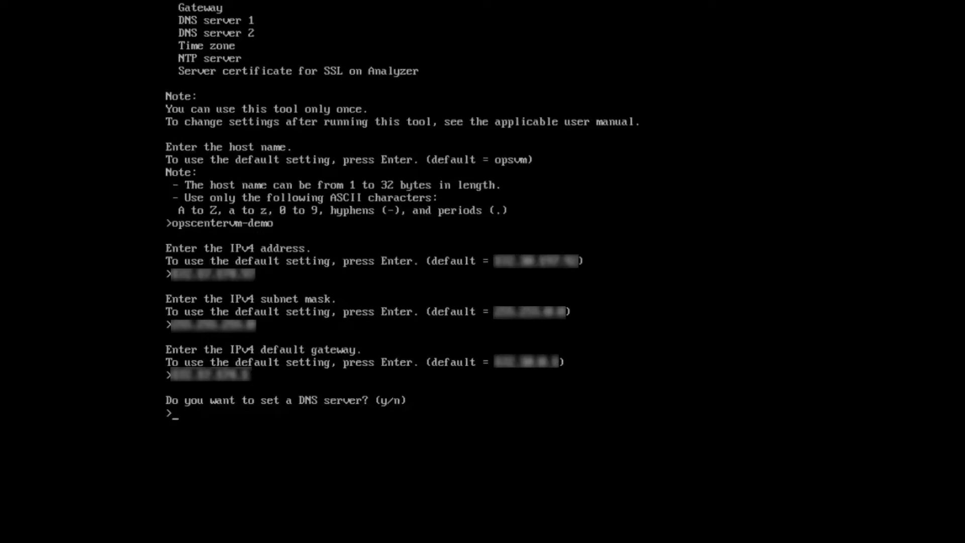
pyautogui.write('y')
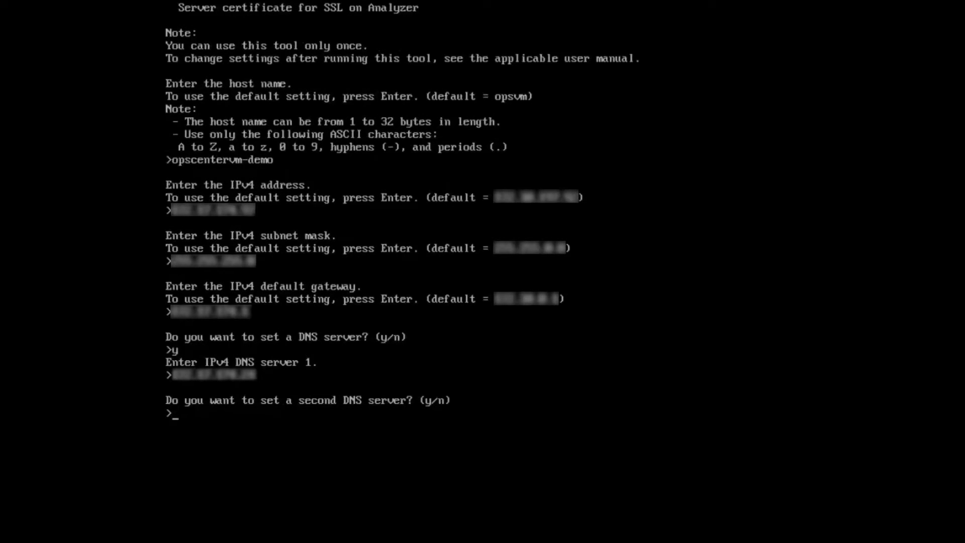
pyautogui.write('n')
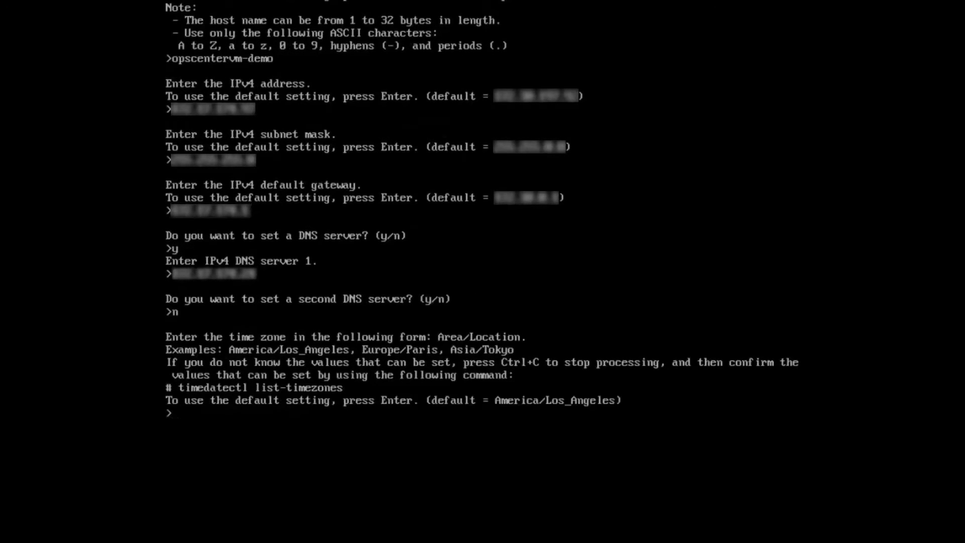
pyautogui.press('enter')
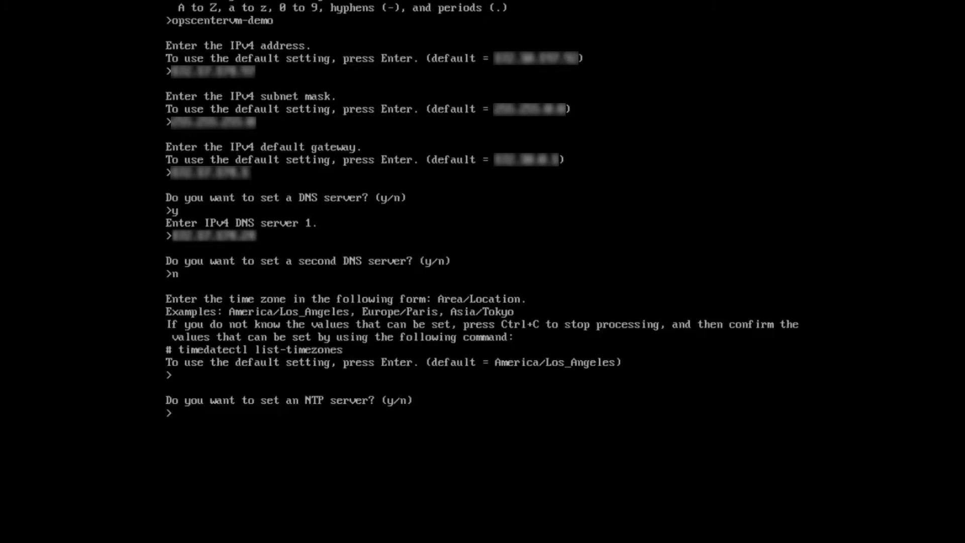
pyautogui.write('n')
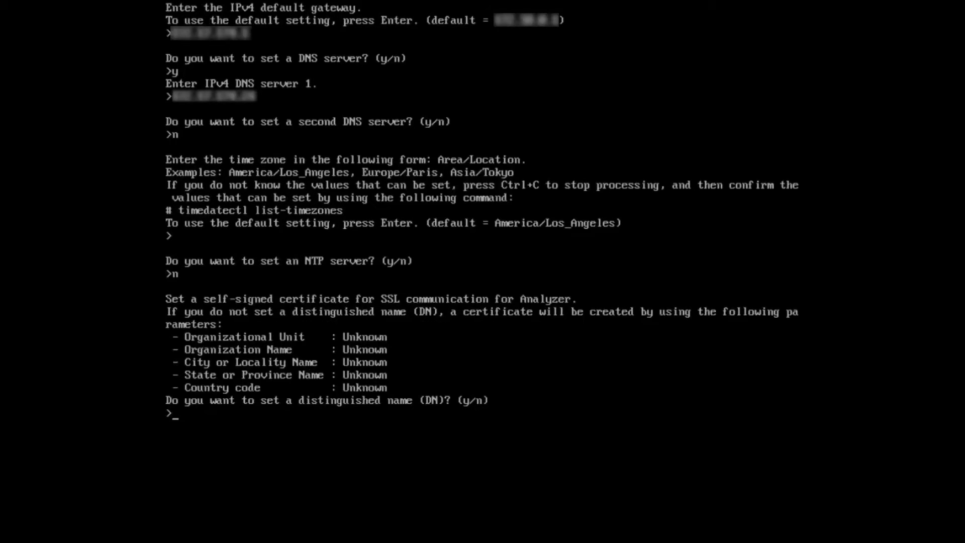
# Step: Answer y for a distinguished name and enter hitachivantara organizational unit and gpse organization
pyautogui.write('y')
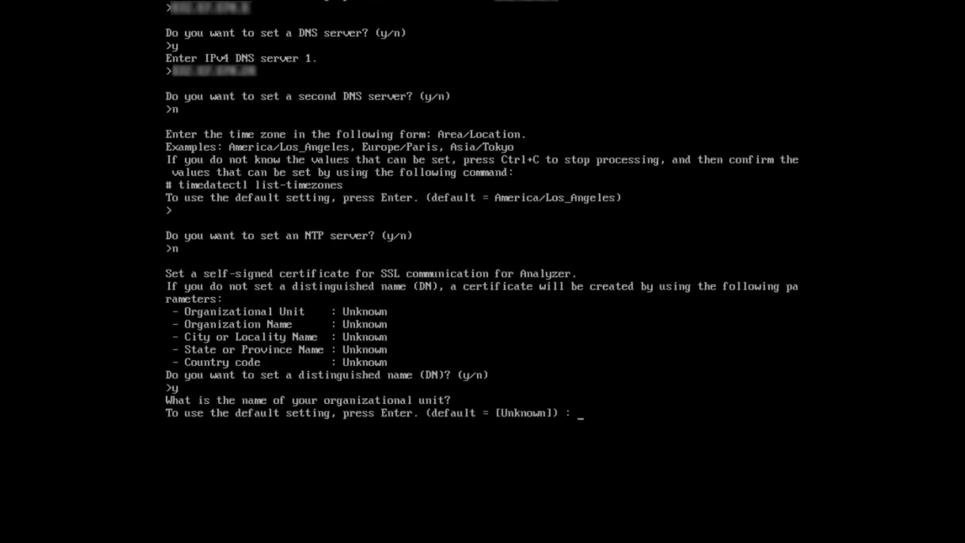
pyautogui.write('hitachivantara')
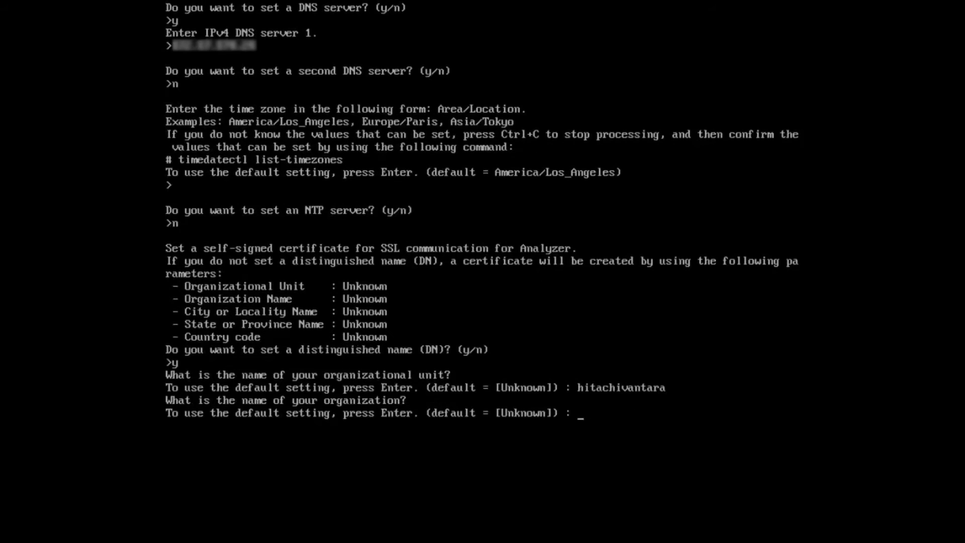
pyautogui.write('gpse')
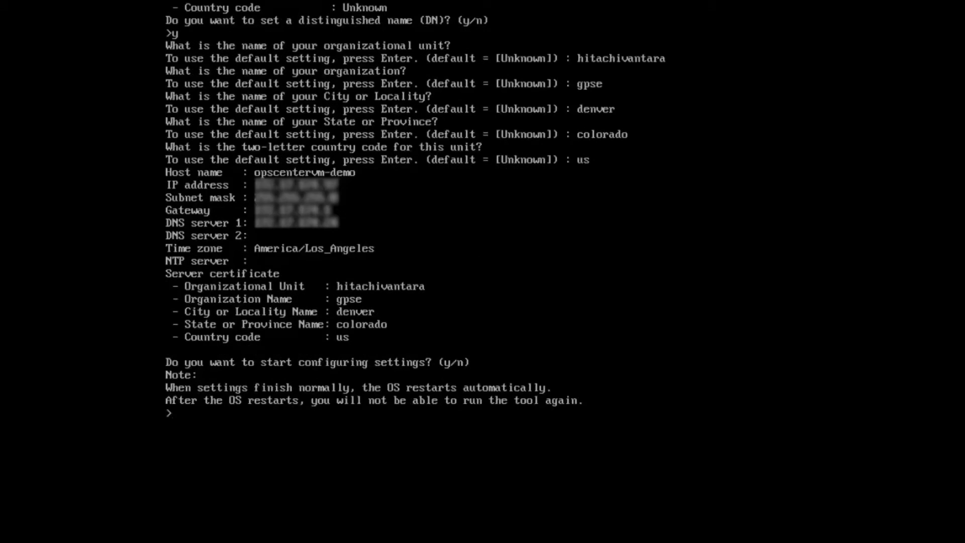
pyautogui.write('y')
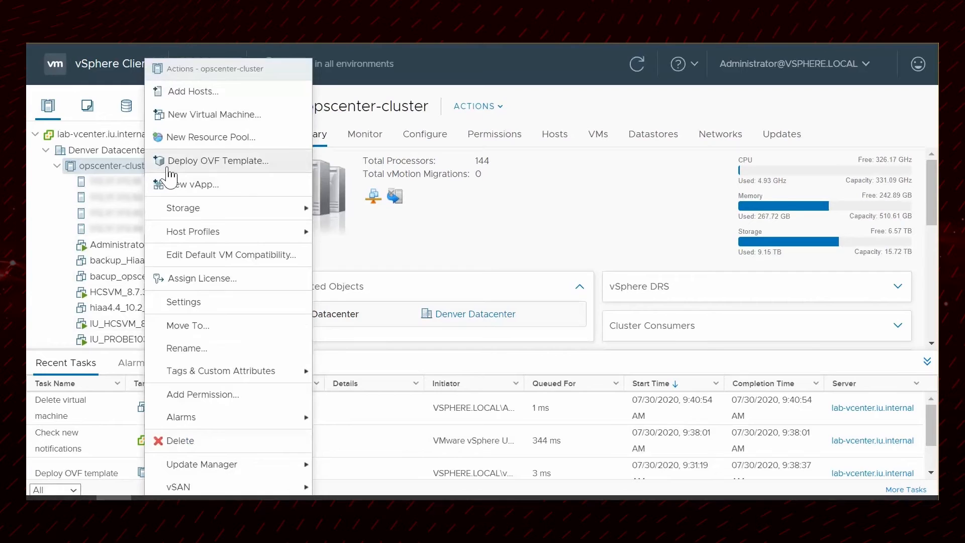
# Step: Start Deploy OVF Template from a local file and select the LNXVMA_PROBE OVA
pyautogui.click(217, 161)
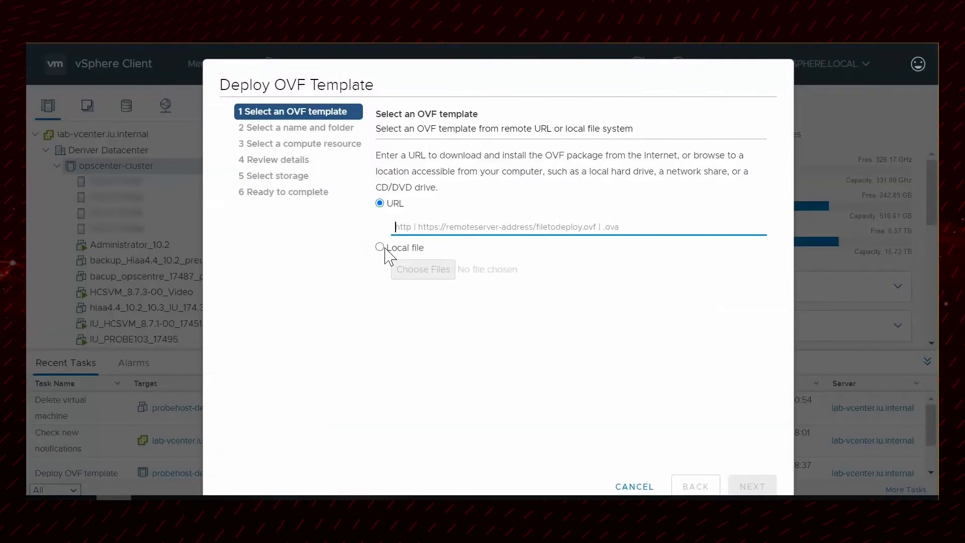
pyautogui.click(423, 270)
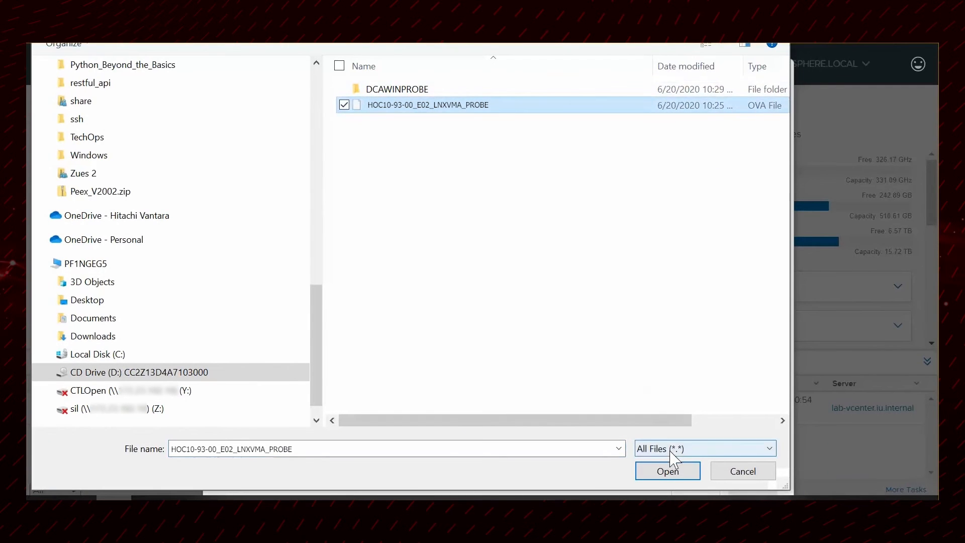
pyautogui.click(667, 470)
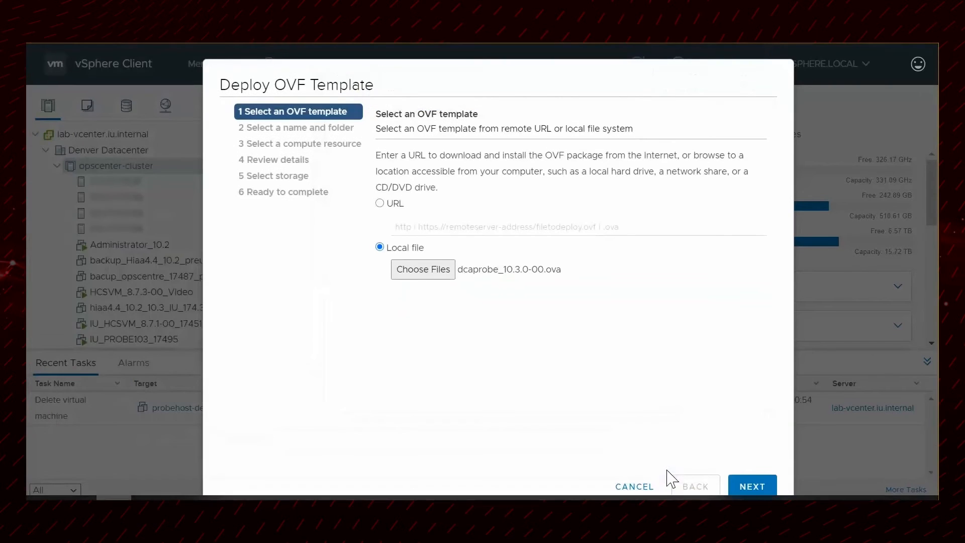
pyautogui.click(751, 485)
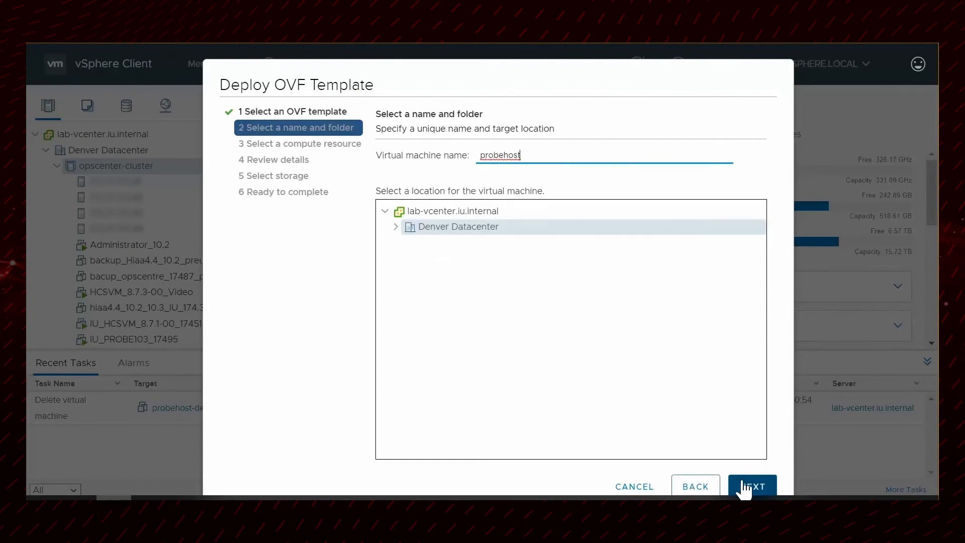
# Step: Accept probehost name, opscenter-cluster compute, template details, datastore storage and VM Network mapping
pyautogui.click(752, 487)
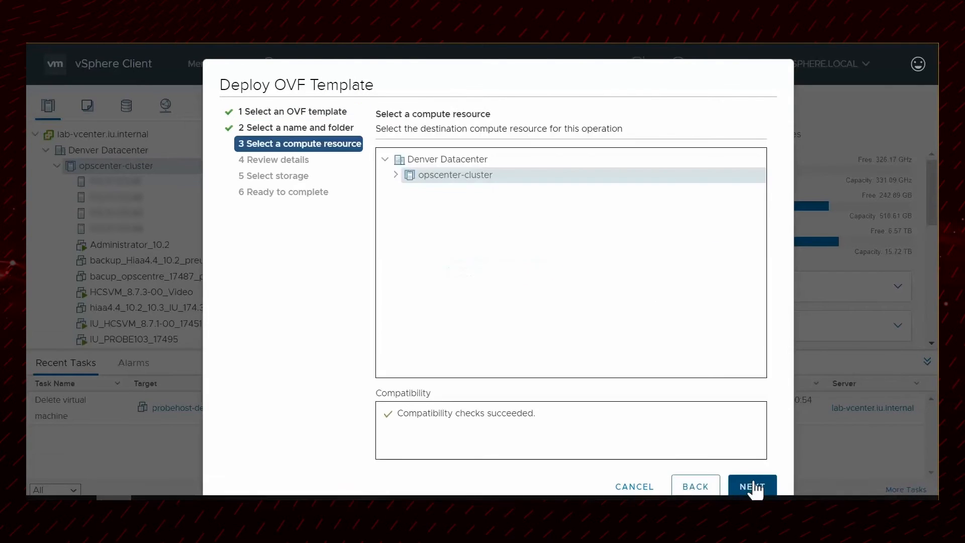
pyautogui.click(752, 486)
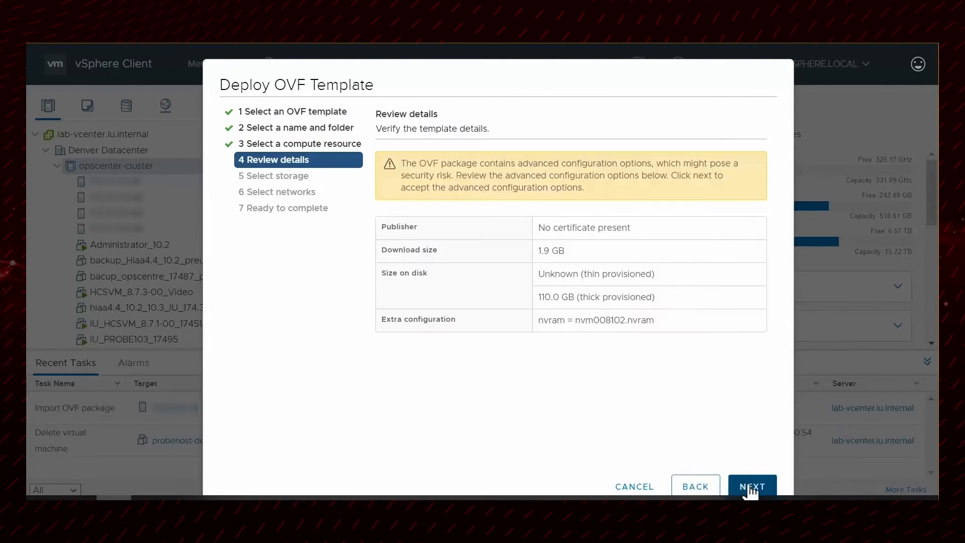
pyautogui.click(751, 486)
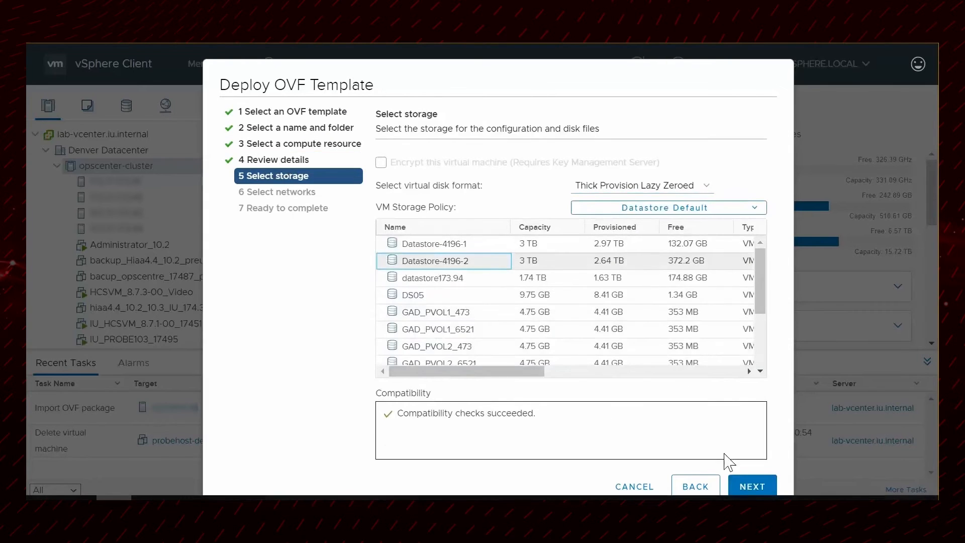
pyautogui.click(752, 485)
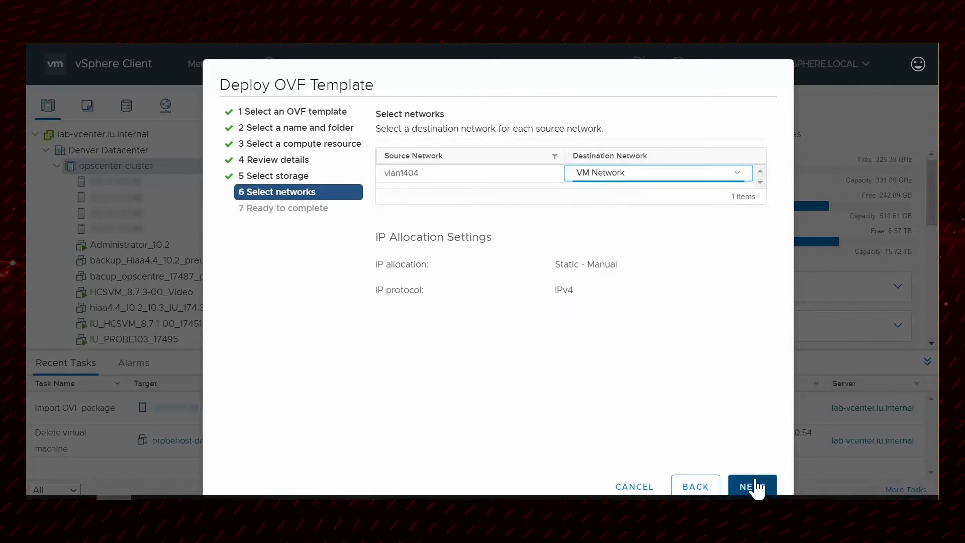
pyautogui.click(752, 487)
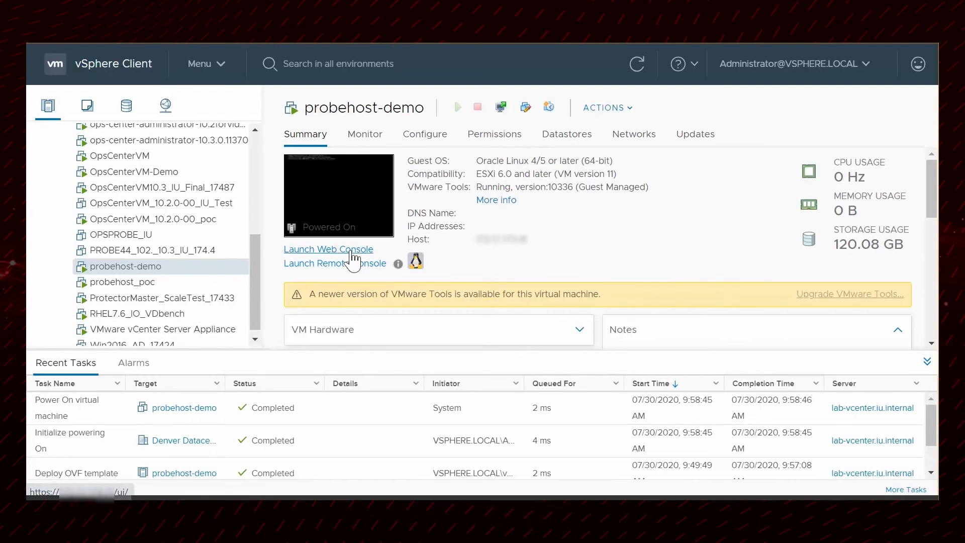
# Step: Launch the web console of the probehost-demo virtual machine
pyautogui.click(327, 248)
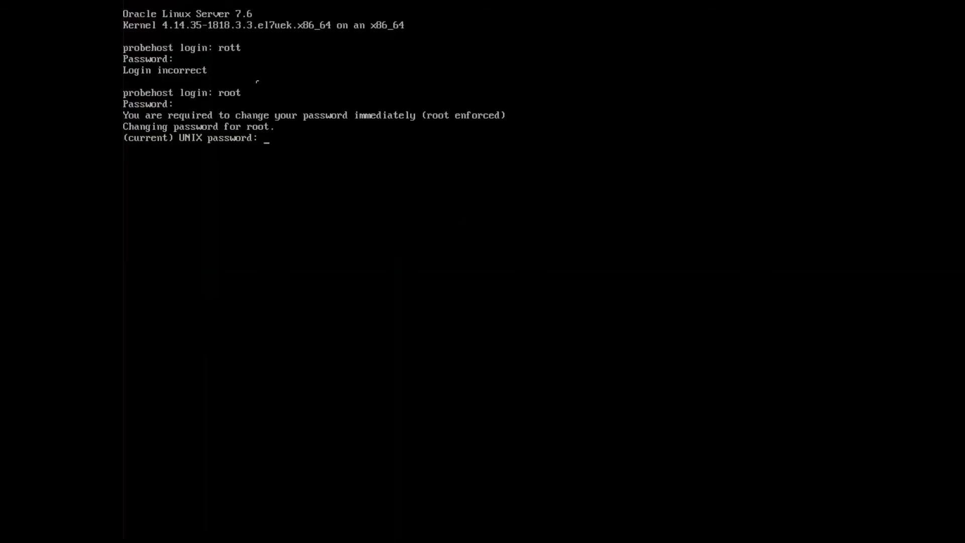
# Step: Submit the current root password to begin the forced password change
pyautogui.press('Enter')
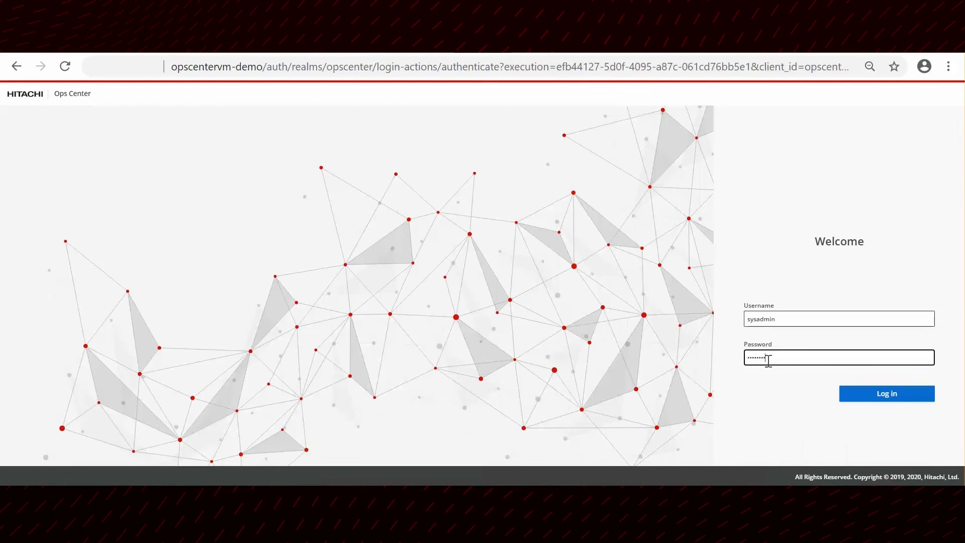
# Step: Log in to the Ops Center portal and open the Analyzer product's edit settings
pyautogui.click(886, 393)
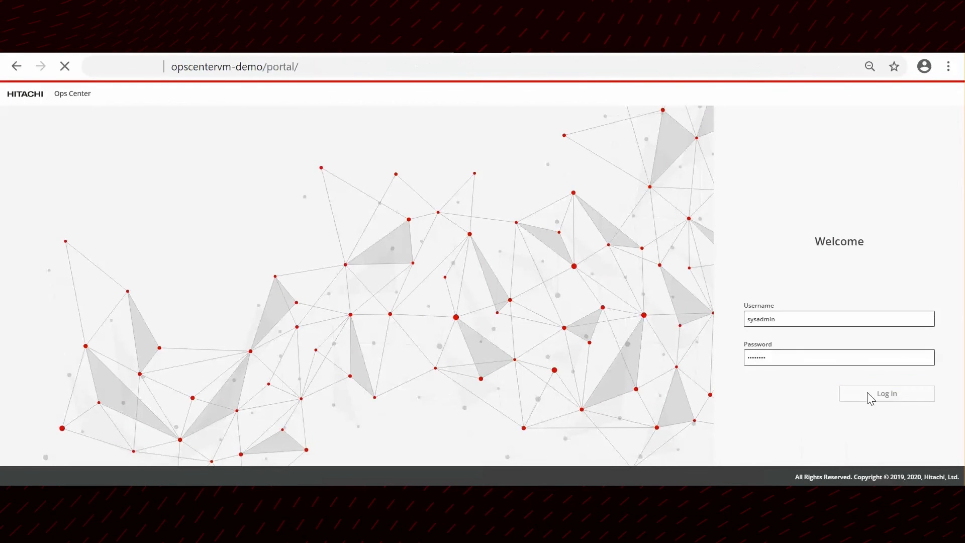
pyautogui.click(886, 393)
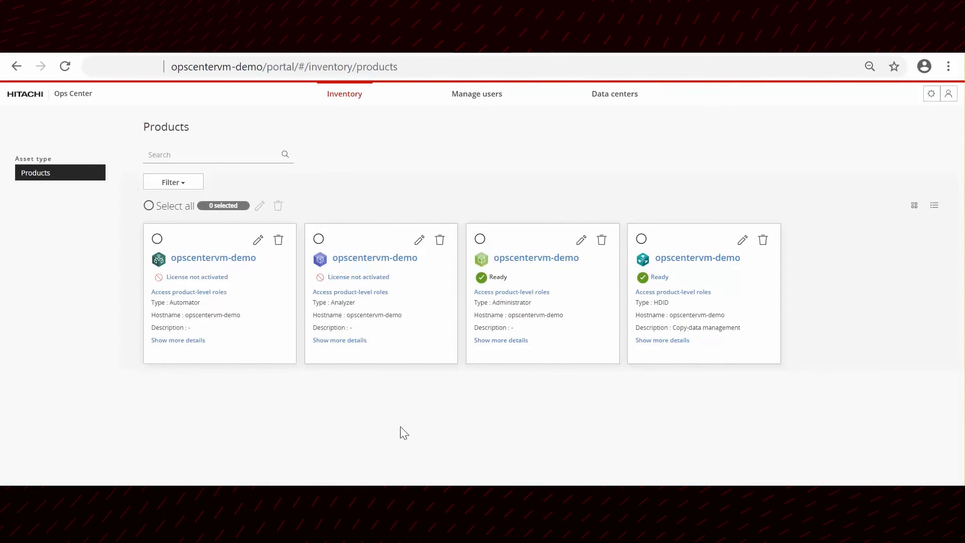
pyautogui.moveTo(365, 402)
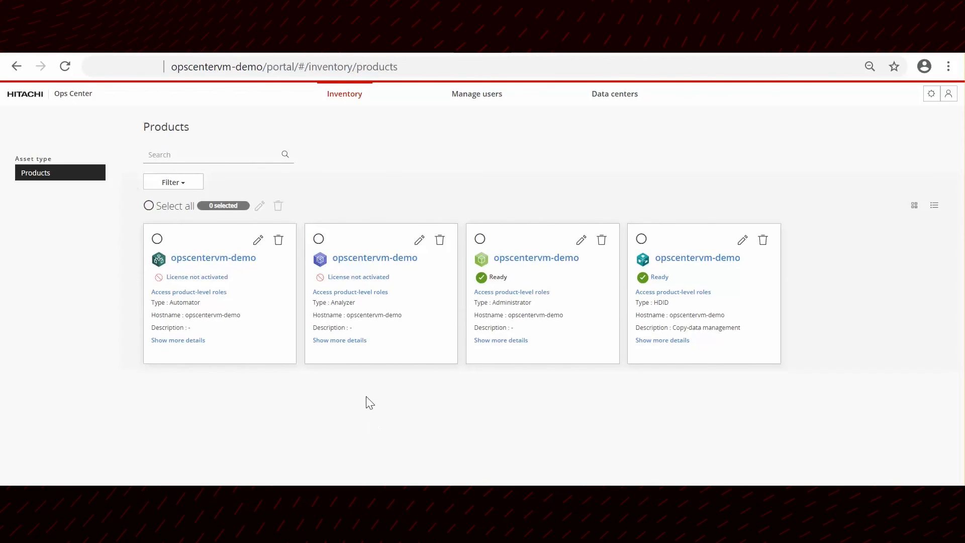
pyautogui.moveTo(419, 241)
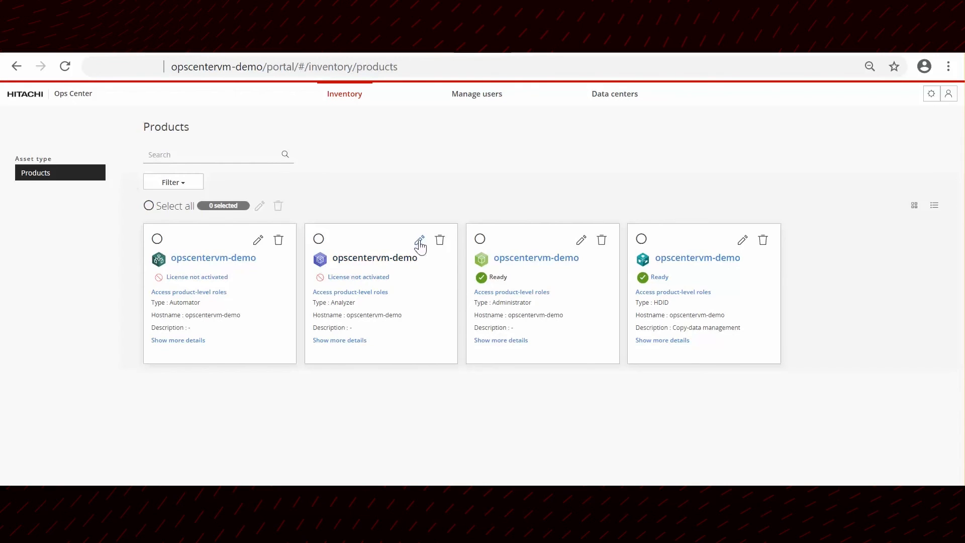
pyautogui.click(419, 239)
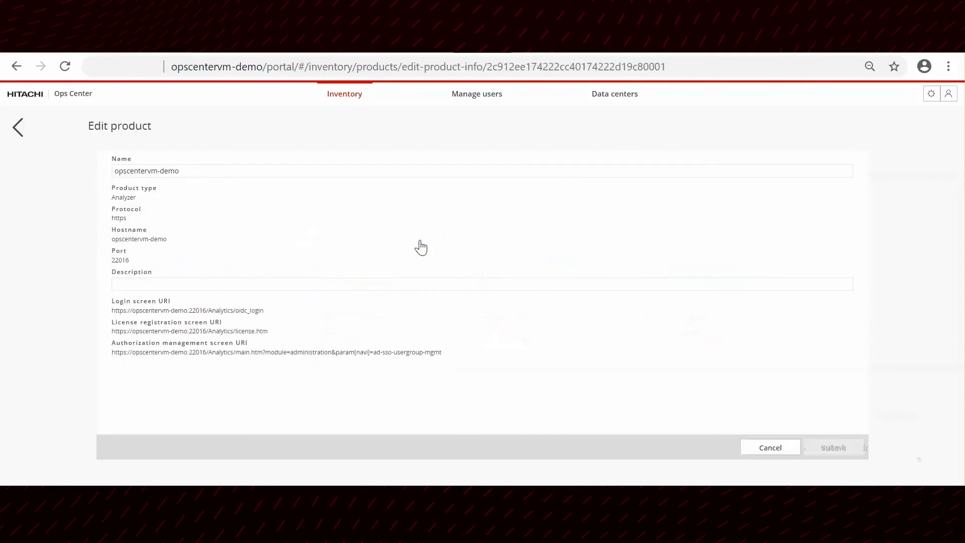
# Step: Replace the product name opscentervm-demo with Analyzer
pyautogui.write('An')
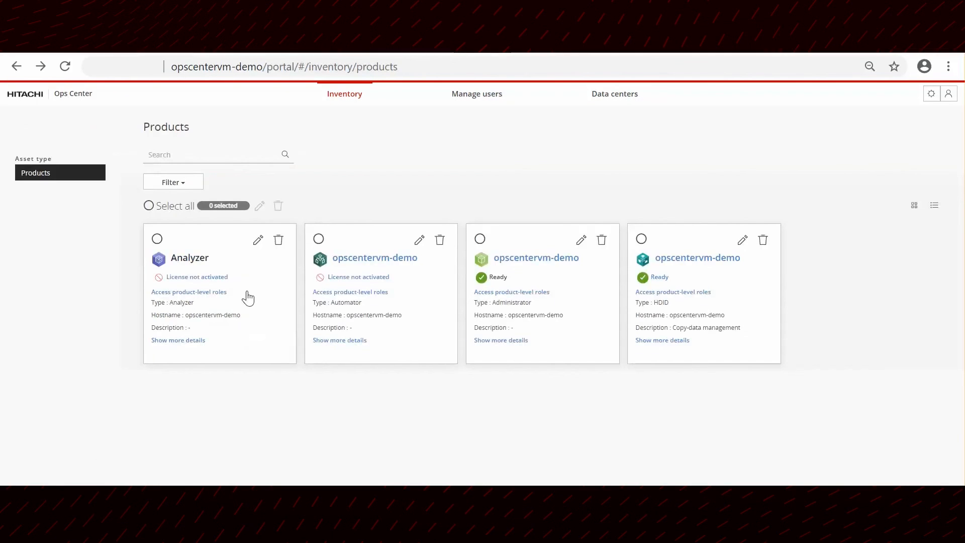
pyautogui.moveTo(197, 276)
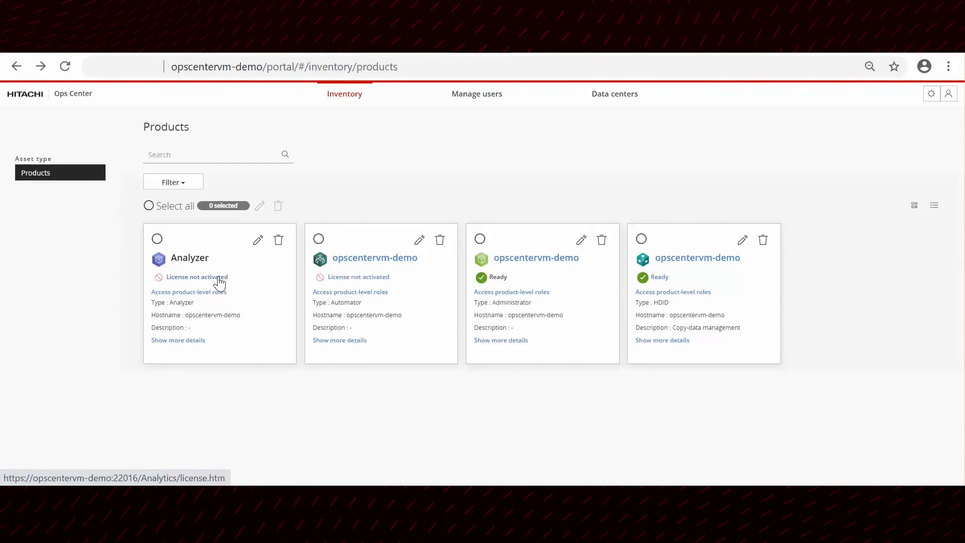
pyautogui.click(198, 276)
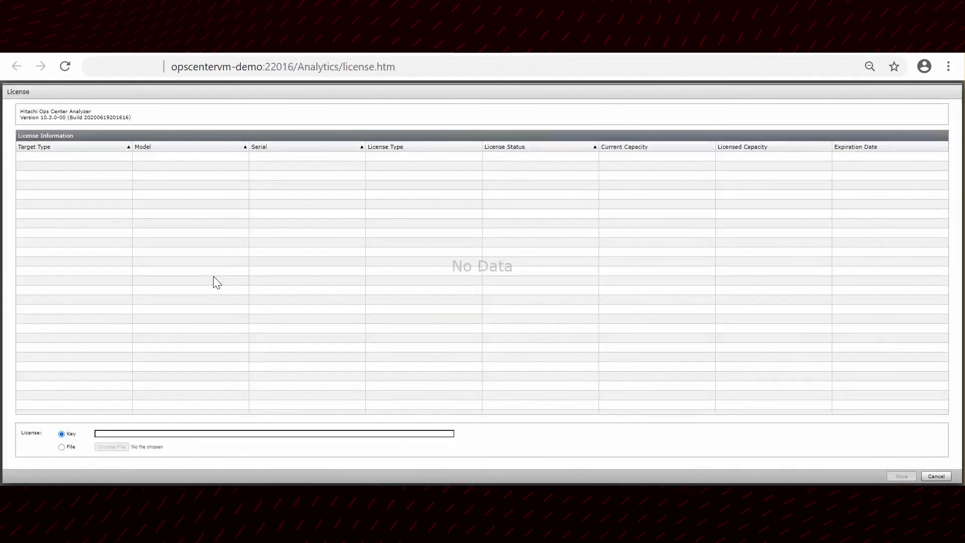
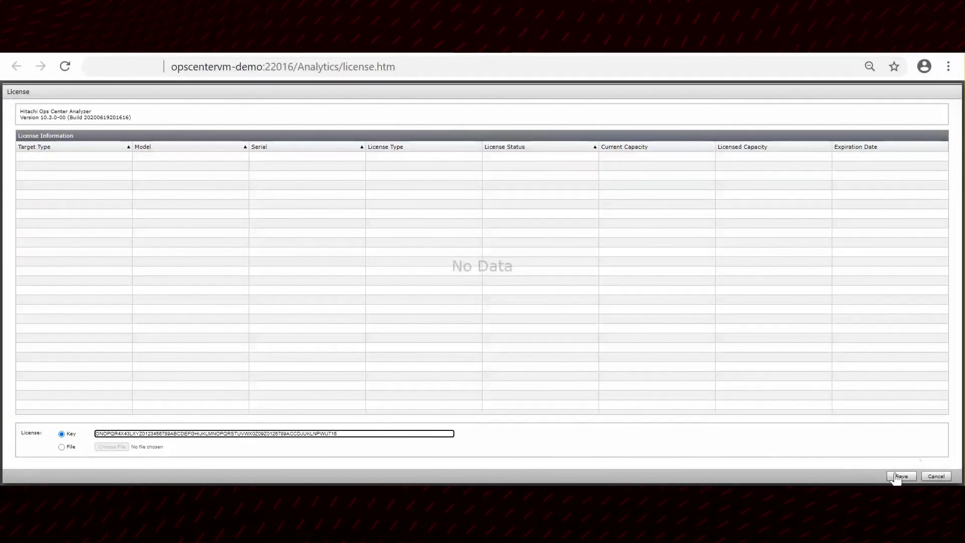
pyautogui.click(901, 475)
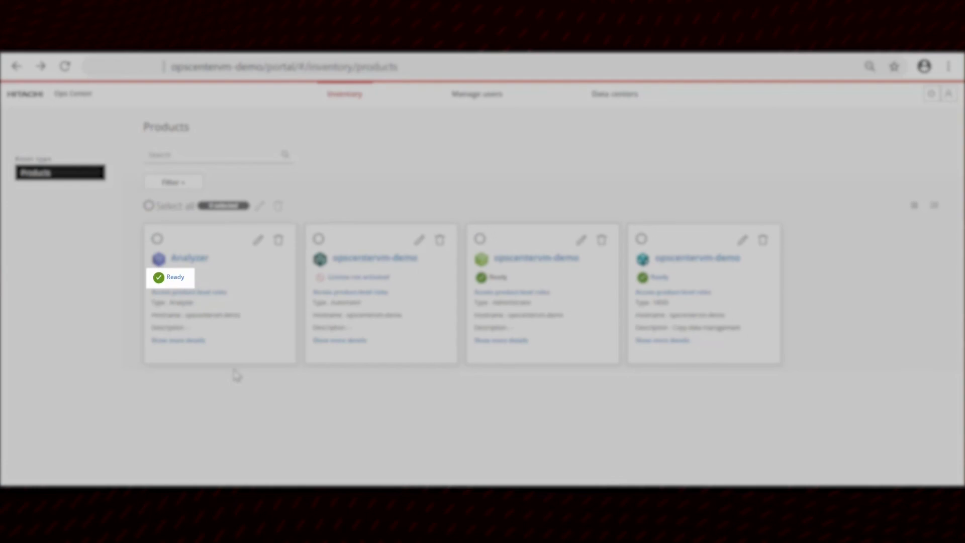